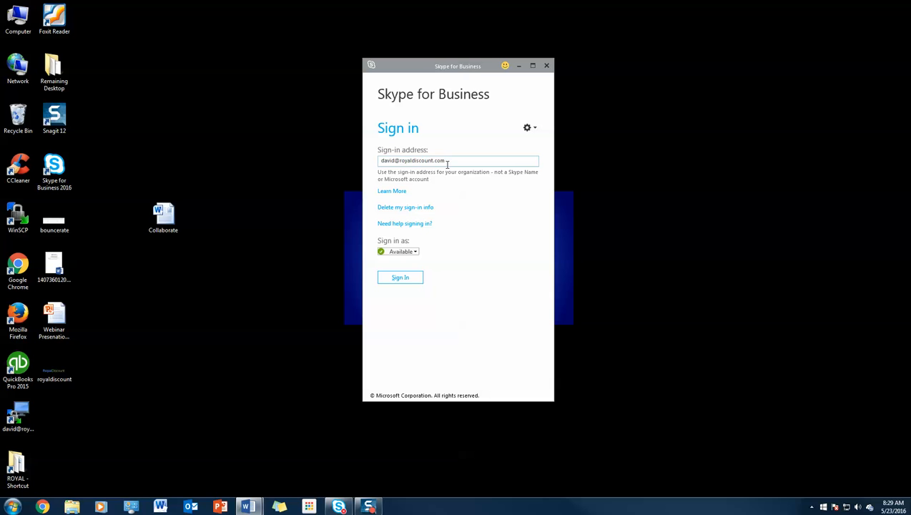
pyautogui.moveTo(458, 216)
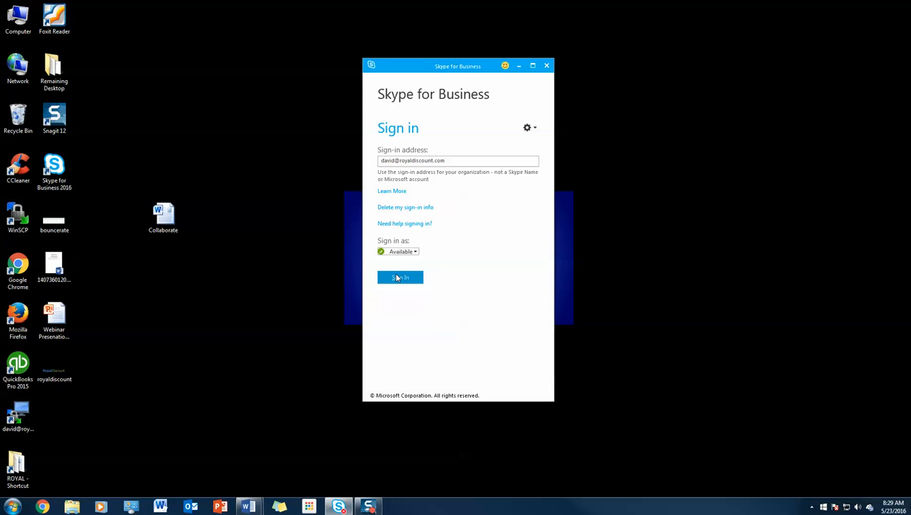
# Sign in to Skype for Business with the entered address to reach the contacts list
pyautogui.click(400, 278)
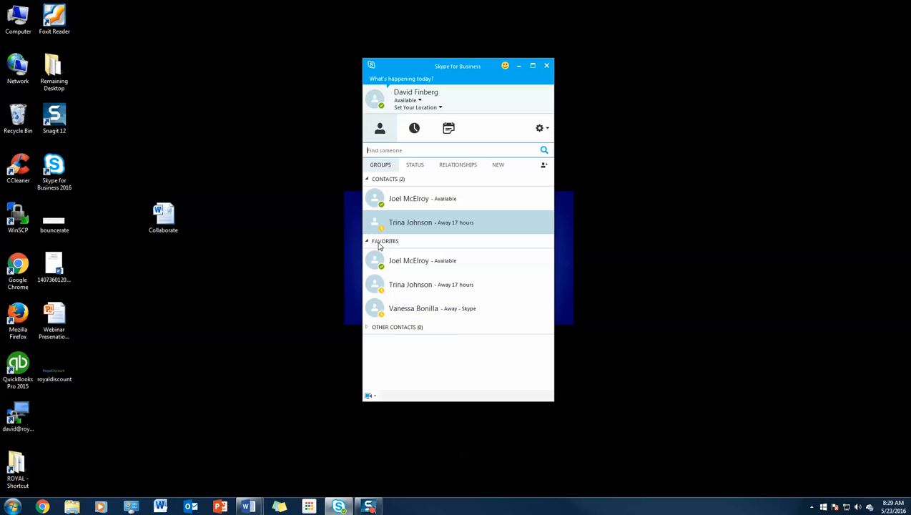
pyautogui.moveTo(384, 117)
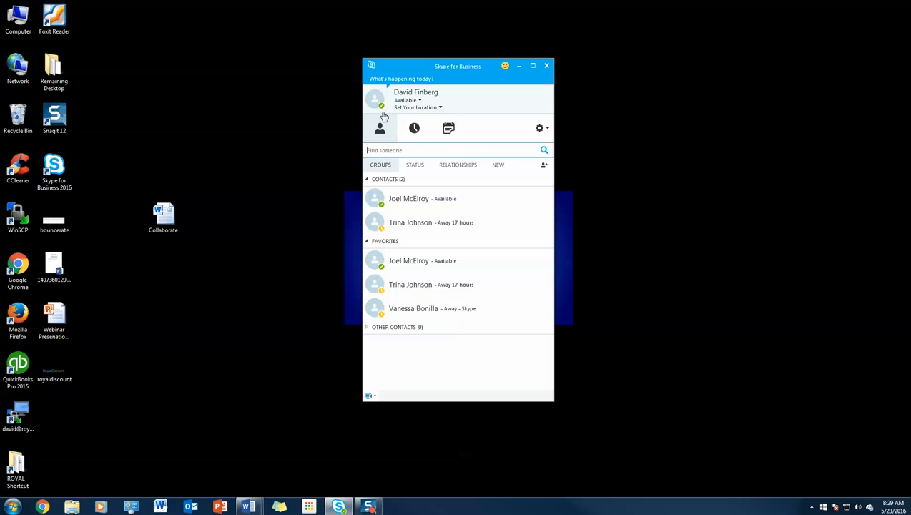
pyautogui.moveTo(413, 85)
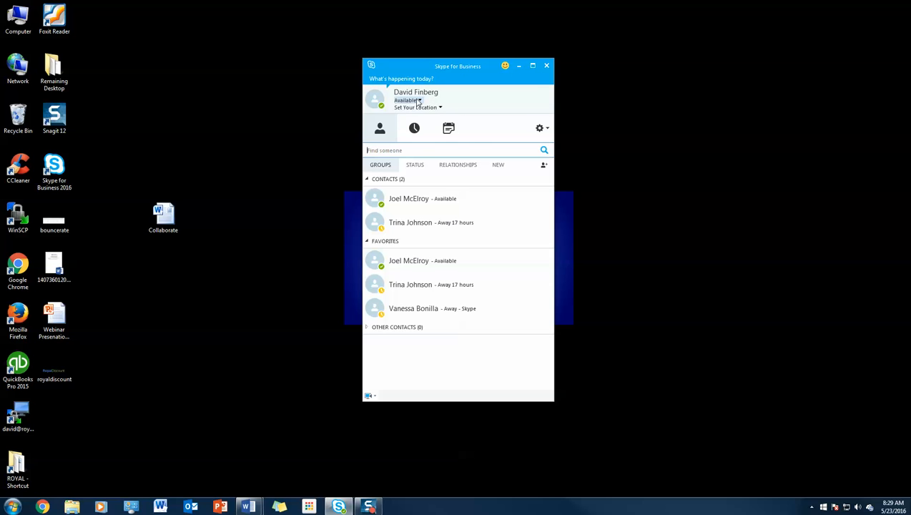
# Set the presence status to Busy from the status list under your name
pyautogui.click(408, 100)
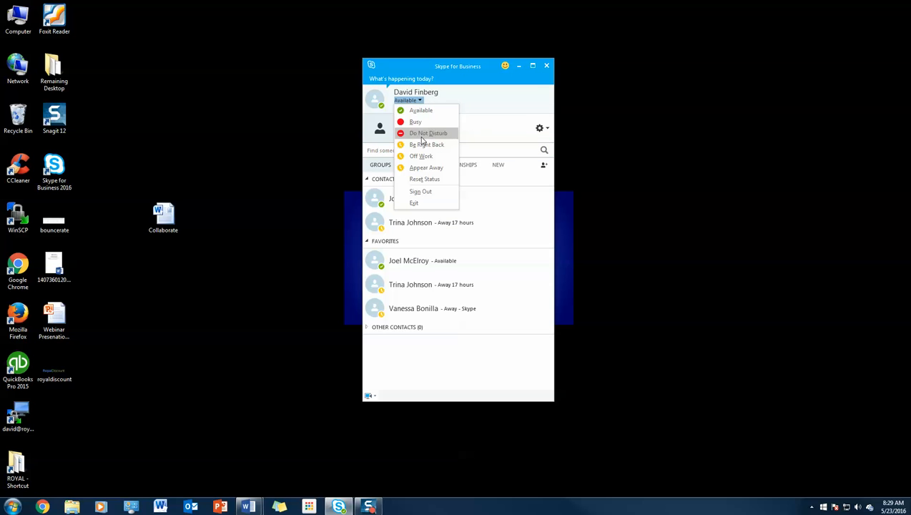
pyautogui.moveTo(426, 144)
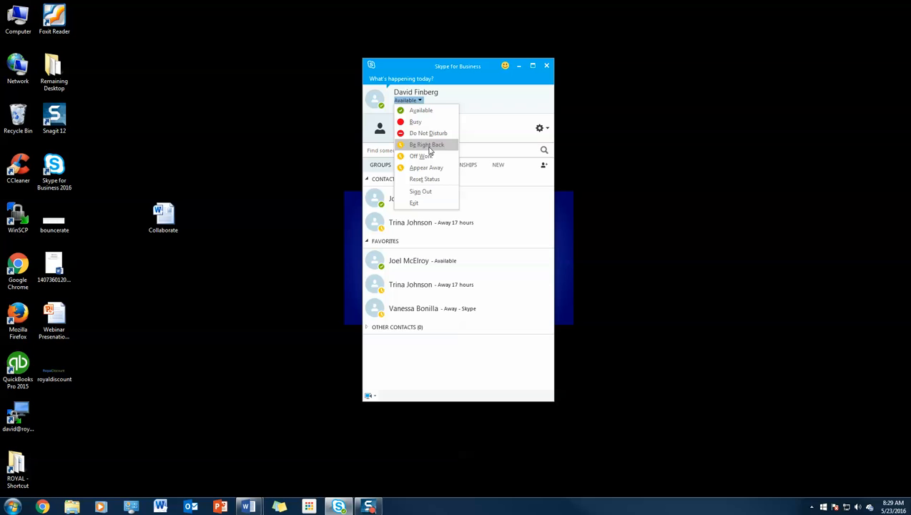
pyautogui.moveTo(427, 167)
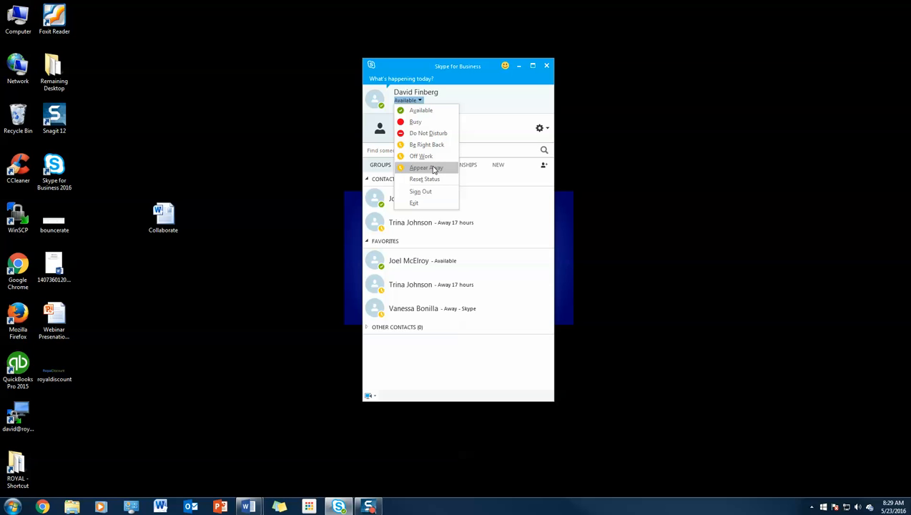
pyautogui.moveTo(421, 191)
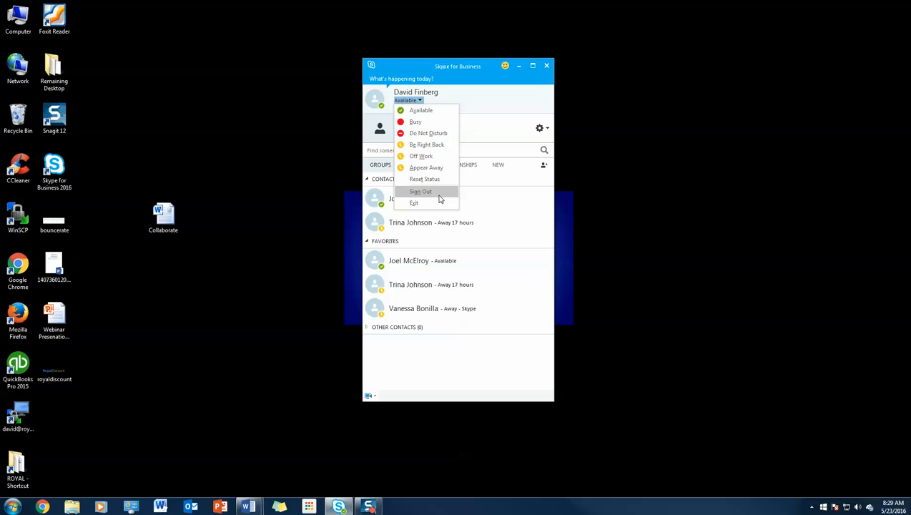
pyautogui.moveTo(429, 201)
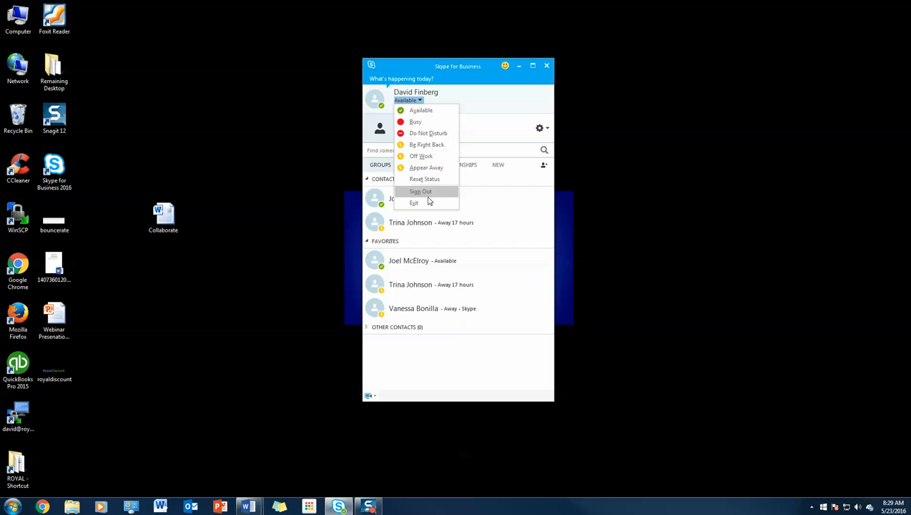
pyautogui.moveTo(417, 121)
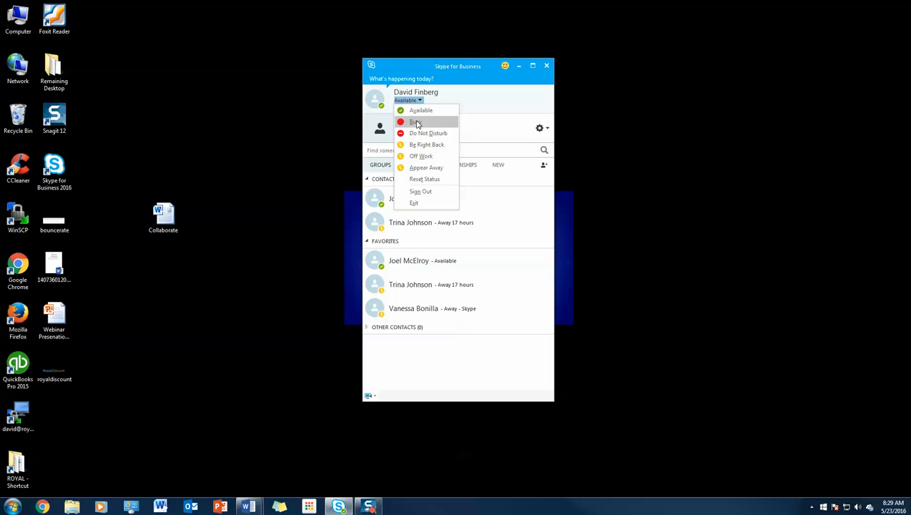
pyautogui.click(413, 121)
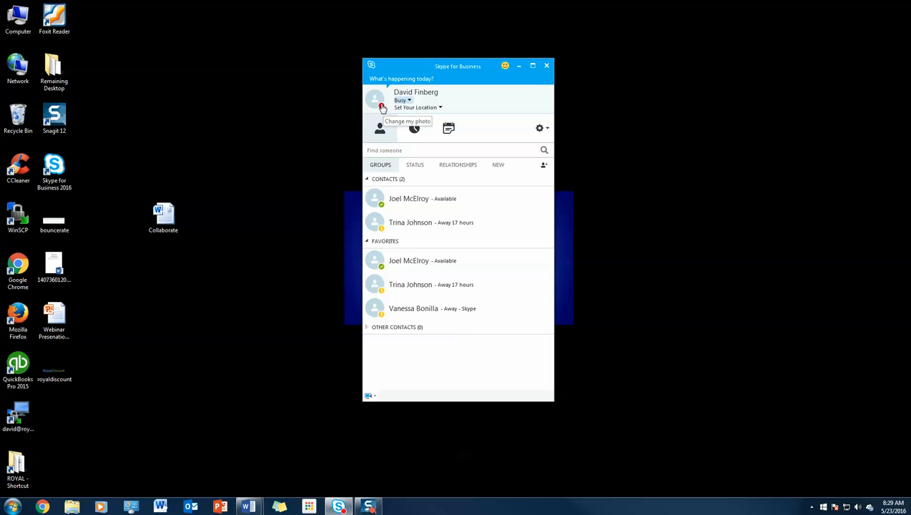
pyautogui.moveTo(390, 110)
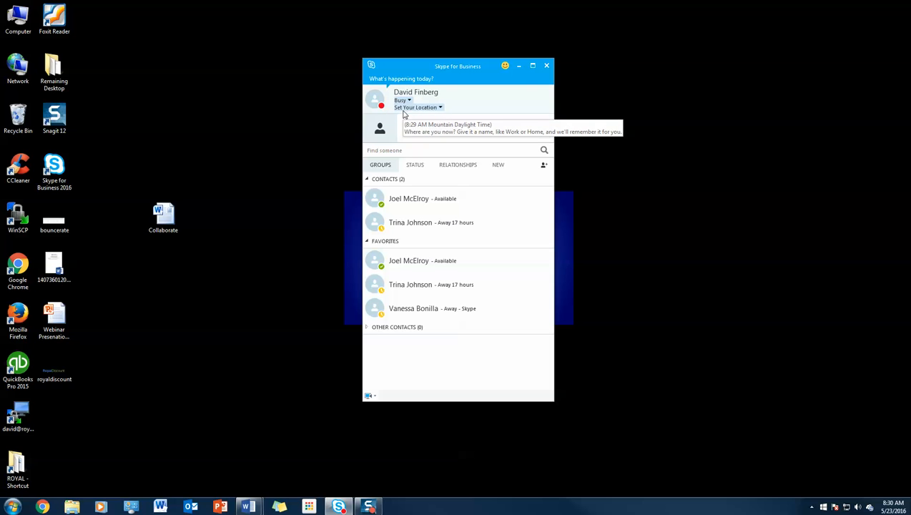
# Set the location note to 'I am at the home office today.'
pyautogui.click(472, 107)
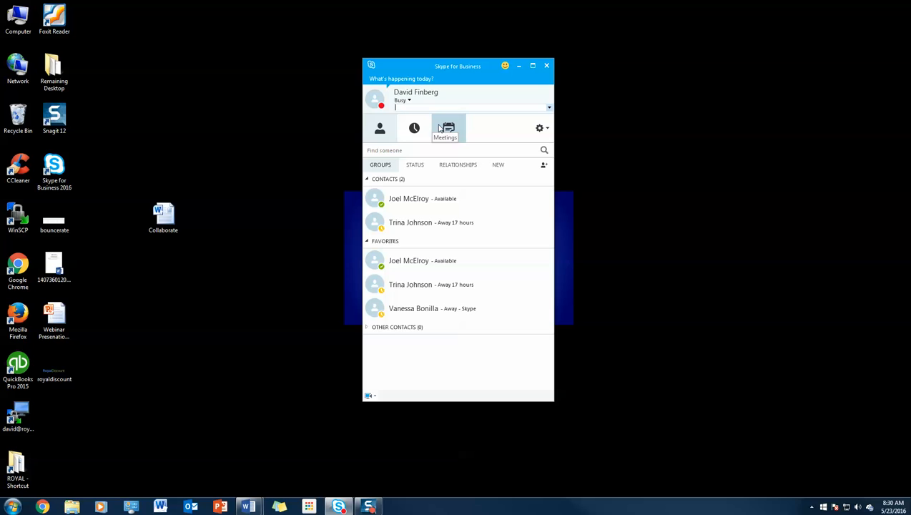
pyautogui.write('I am at the')
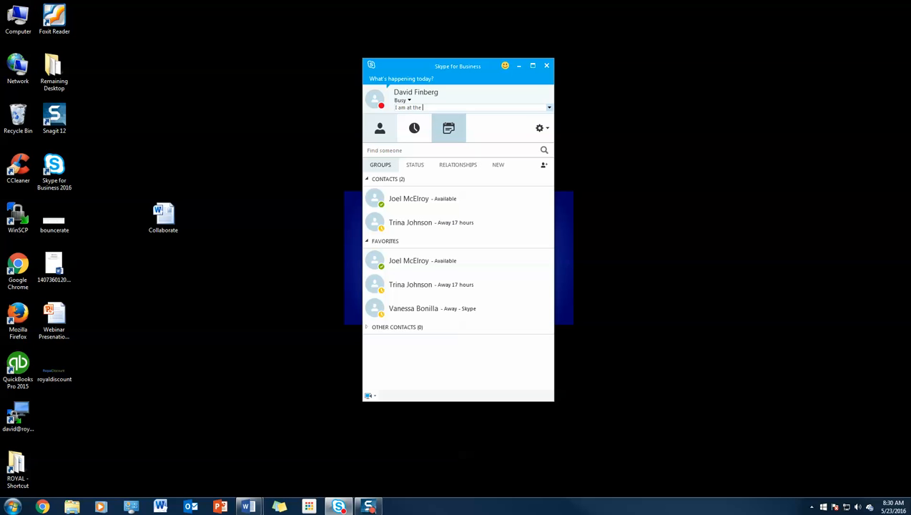
pyautogui.write('home office')
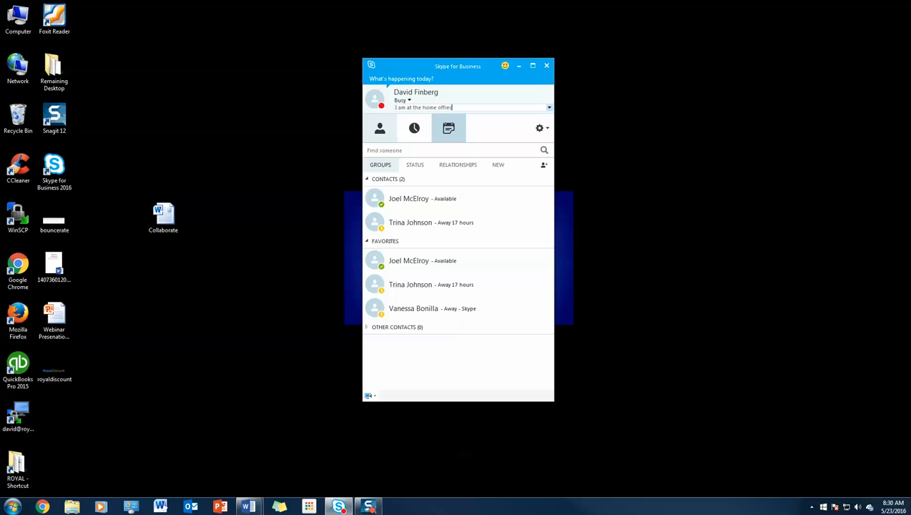
pyautogui.write('today.')
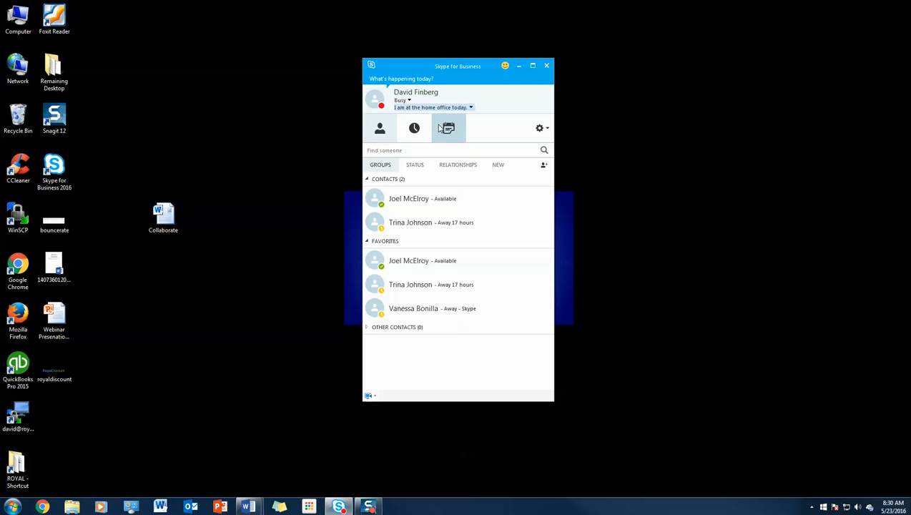
pyautogui.moveTo(400, 102)
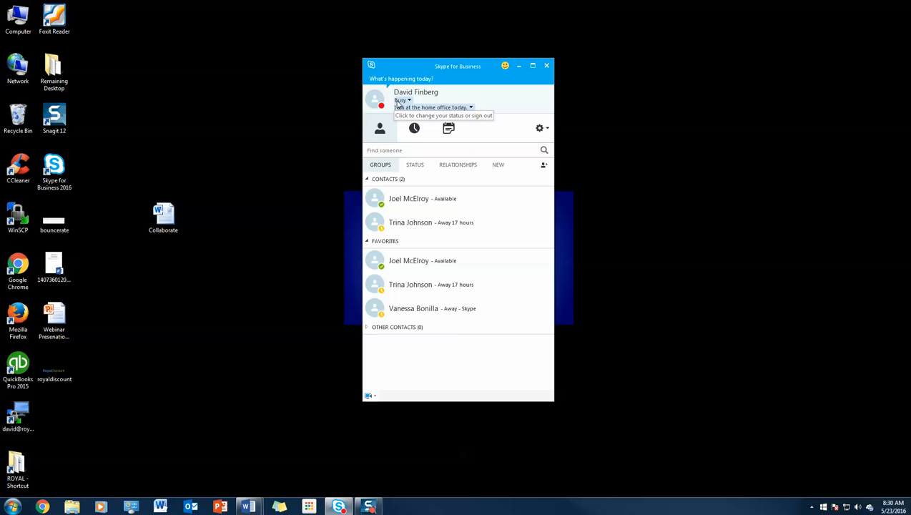
pyautogui.moveTo(381, 105)
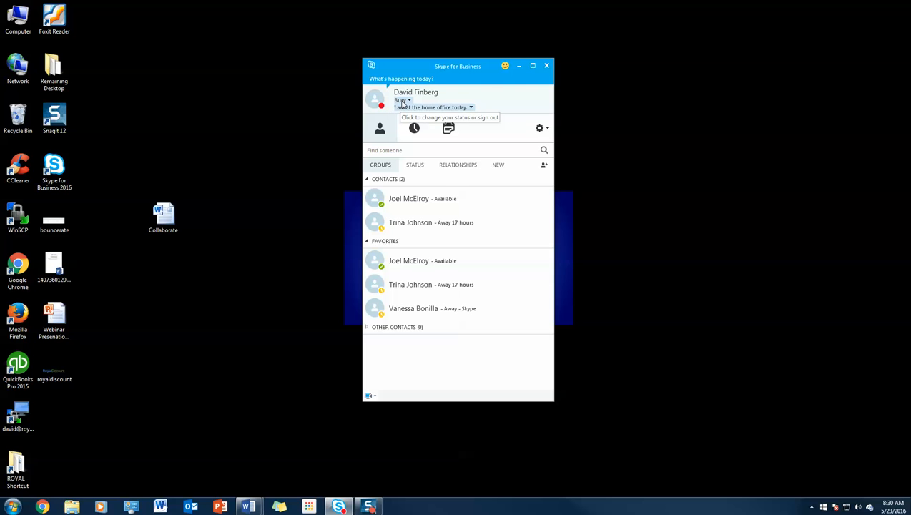
# Switch presence from Busy back to Available, keeping the home office note
pyautogui.click(403, 100)
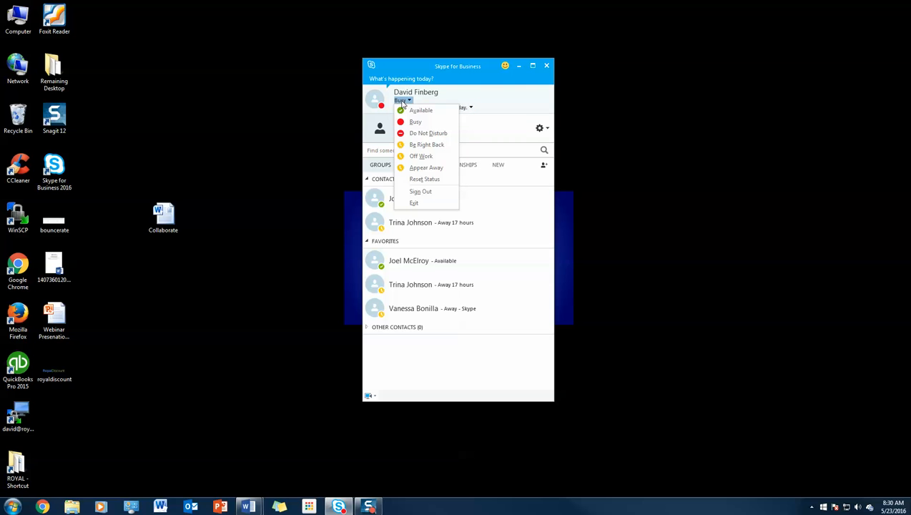
pyautogui.moveTo(421, 111)
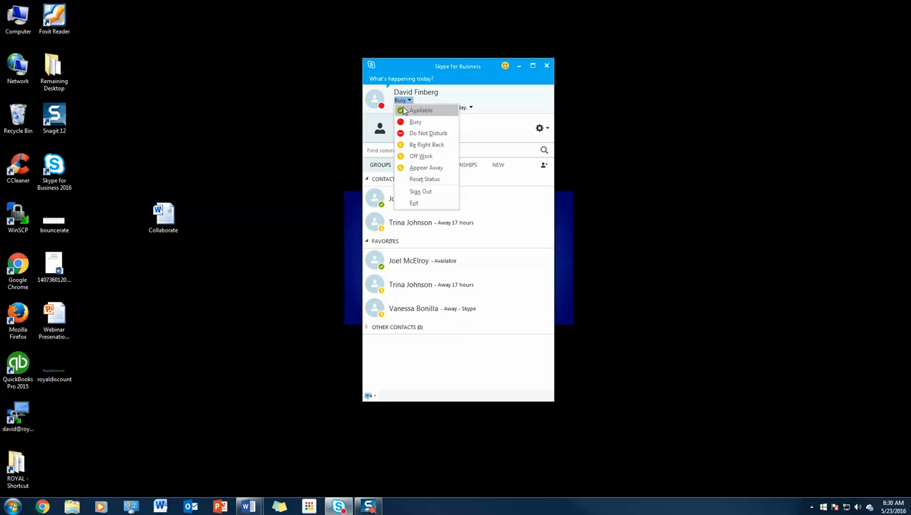
pyautogui.click(422, 111)
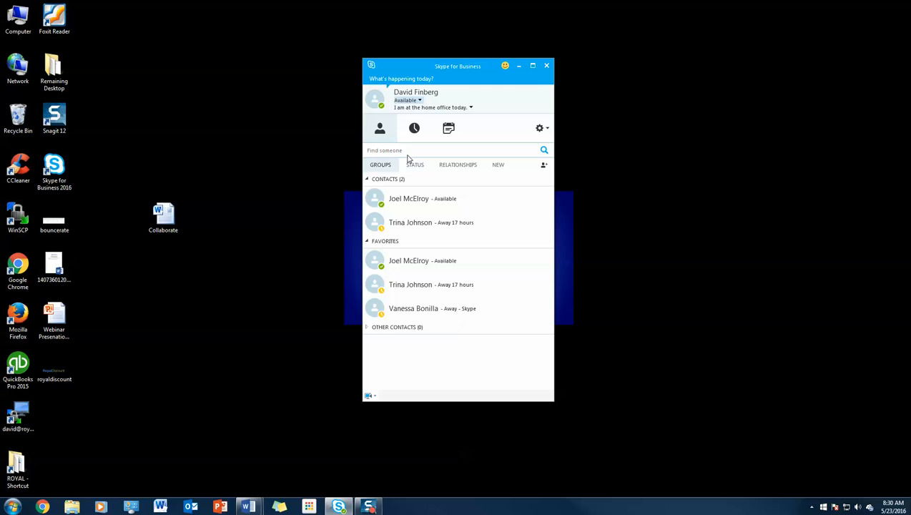
pyautogui.click(454, 151)
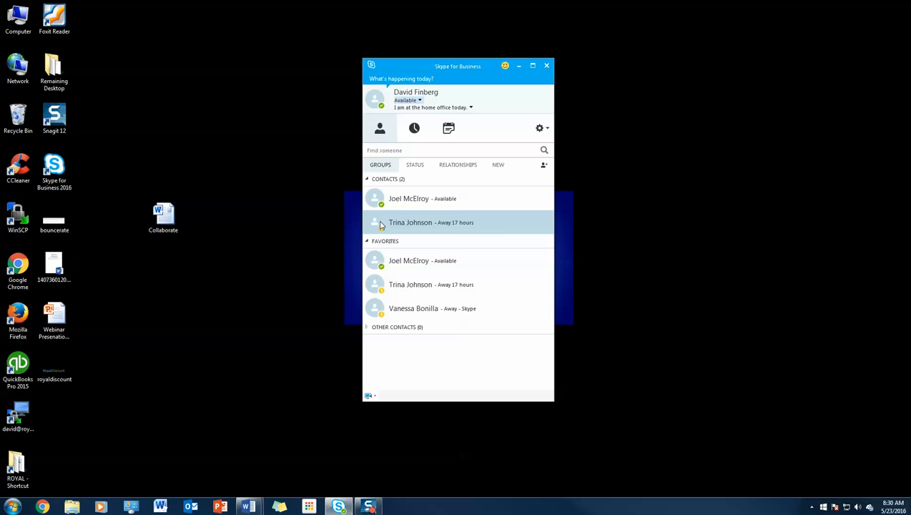
pyautogui.click(454, 150)
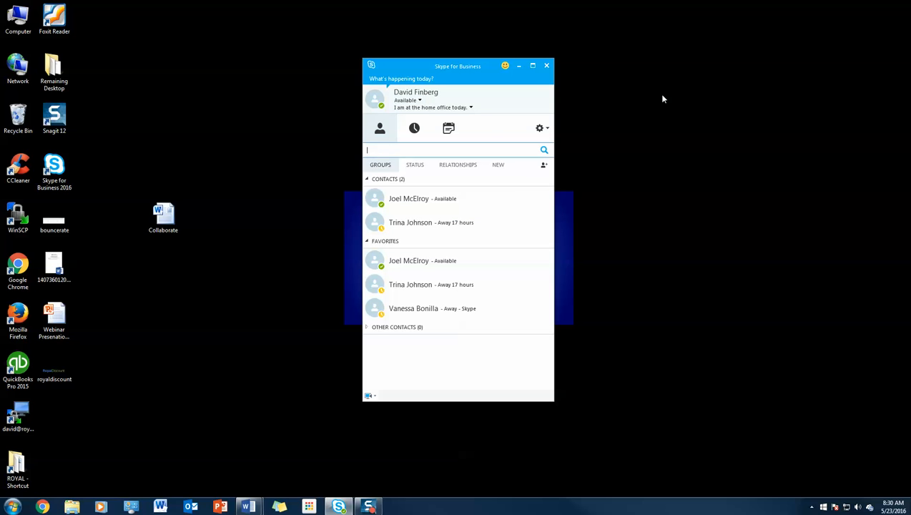
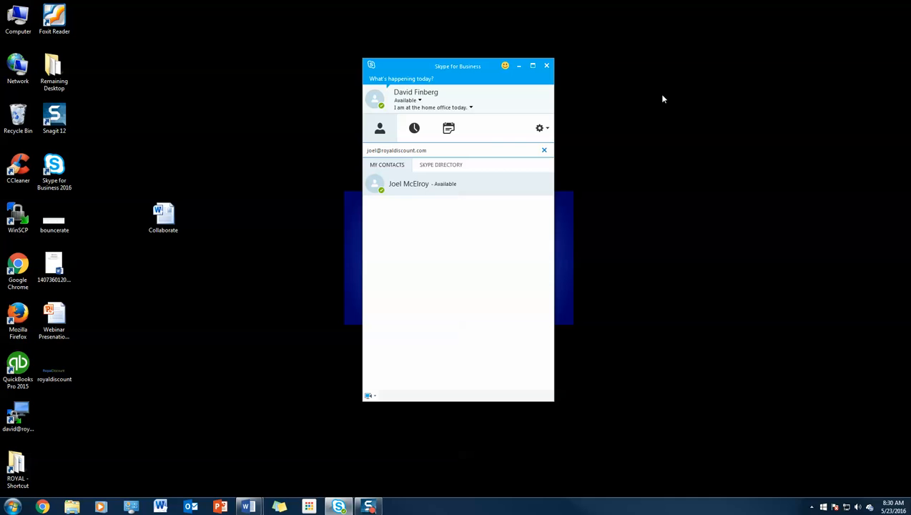
pyautogui.moveTo(379, 193)
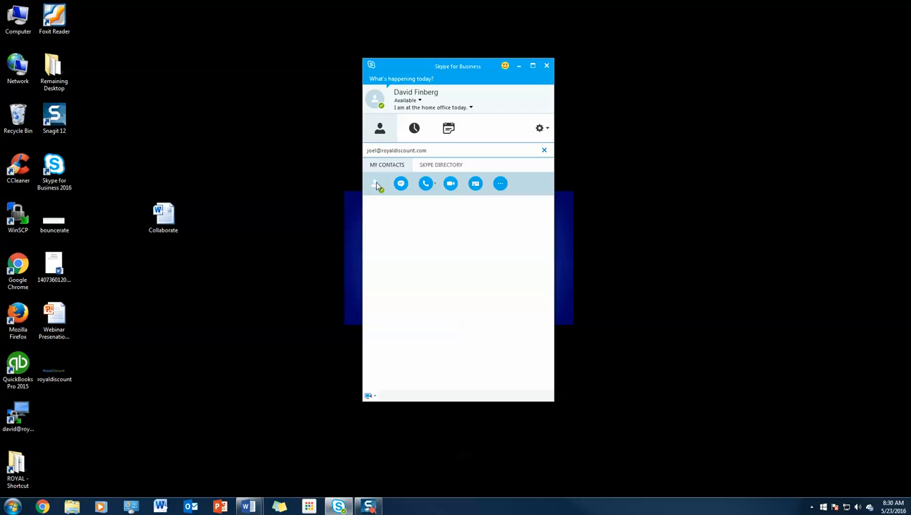
pyautogui.moveTo(400, 183)
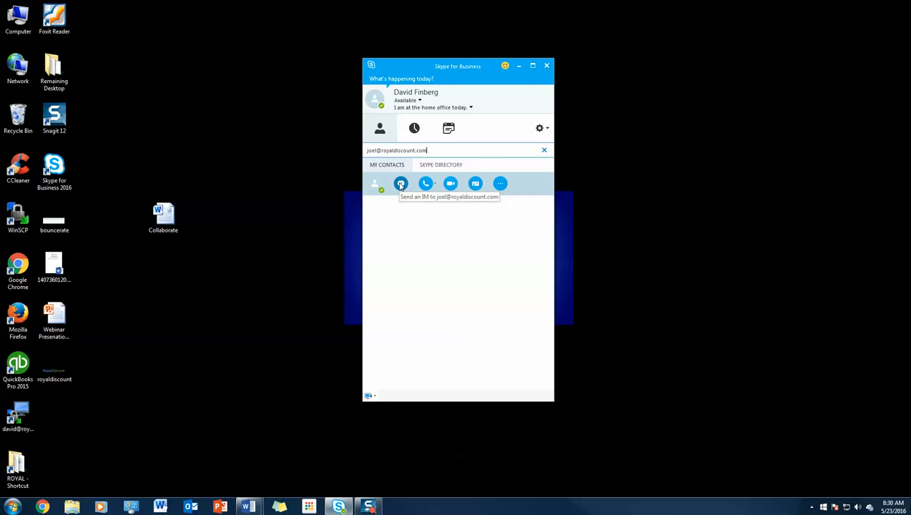
pyautogui.moveTo(451, 183)
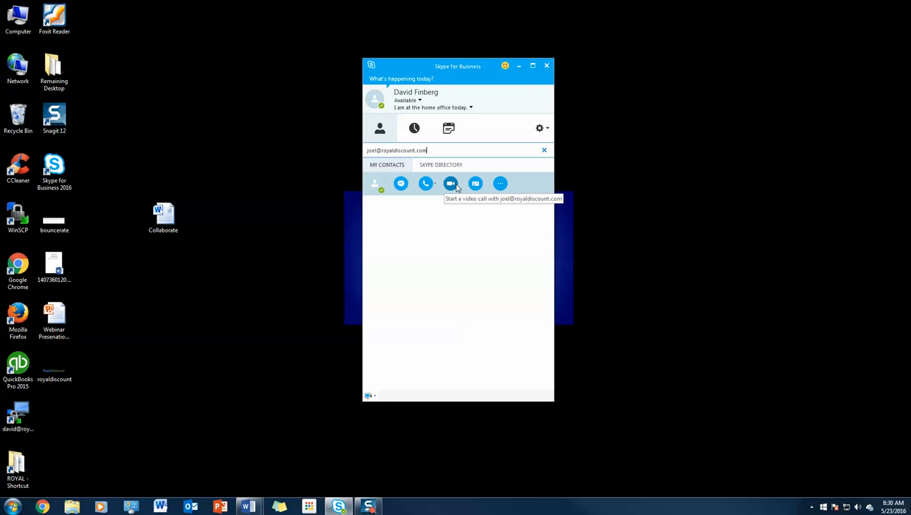
pyautogui.moveTo(475, 183)
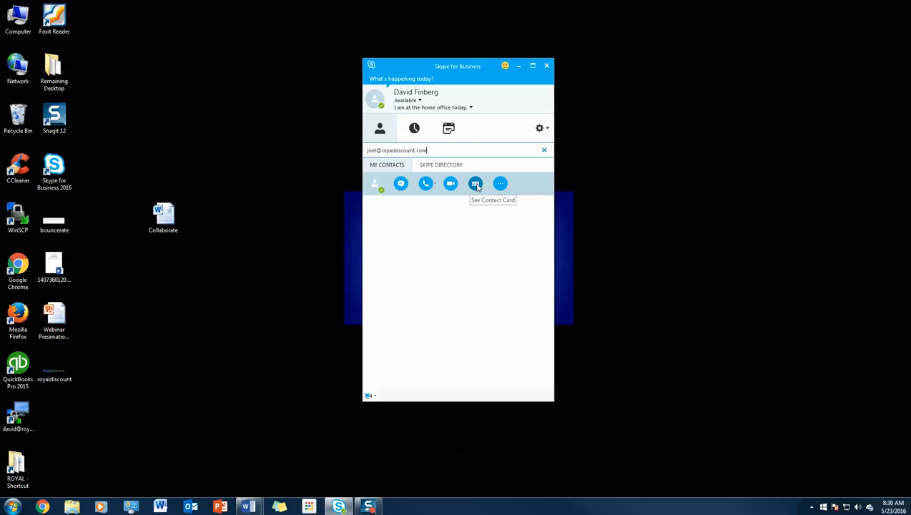
pyautogui.click(500, 184)
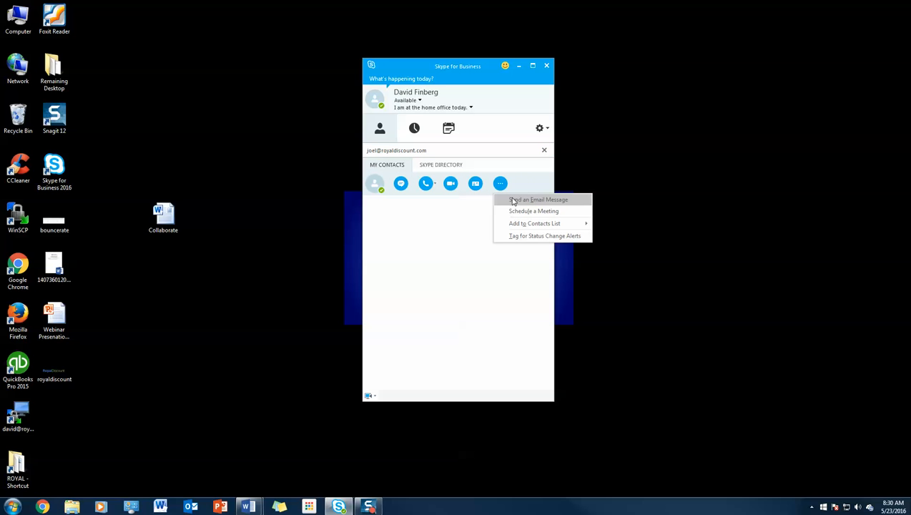
pyautogui.moveTo(533, 211)
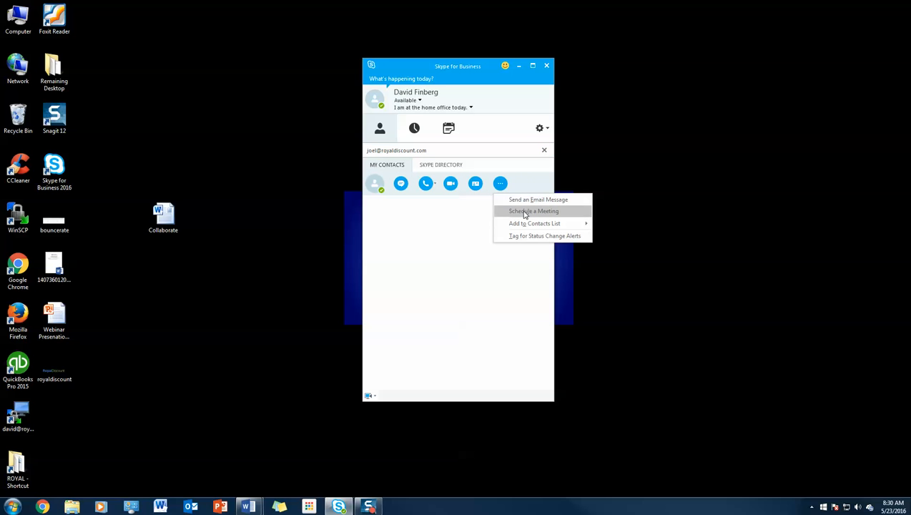
pyautogui.moveTo(474, 195)
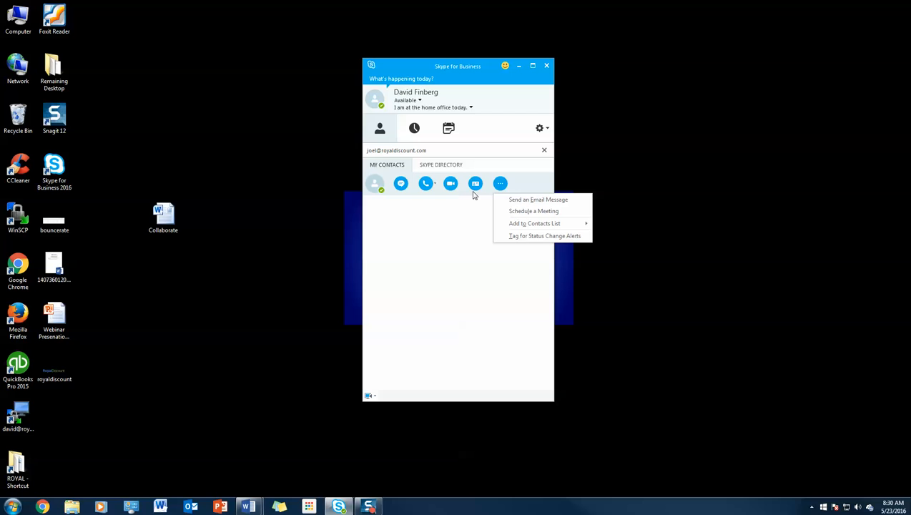
pyautogui.moveTo(394, 191)
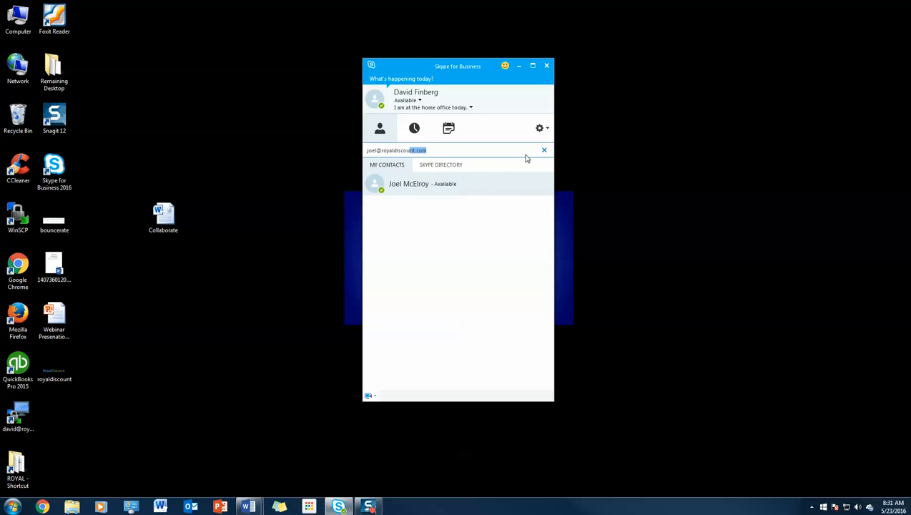
# Show the action menu for an available contact under Favorites
pyautogui.rightClick(387, 259)
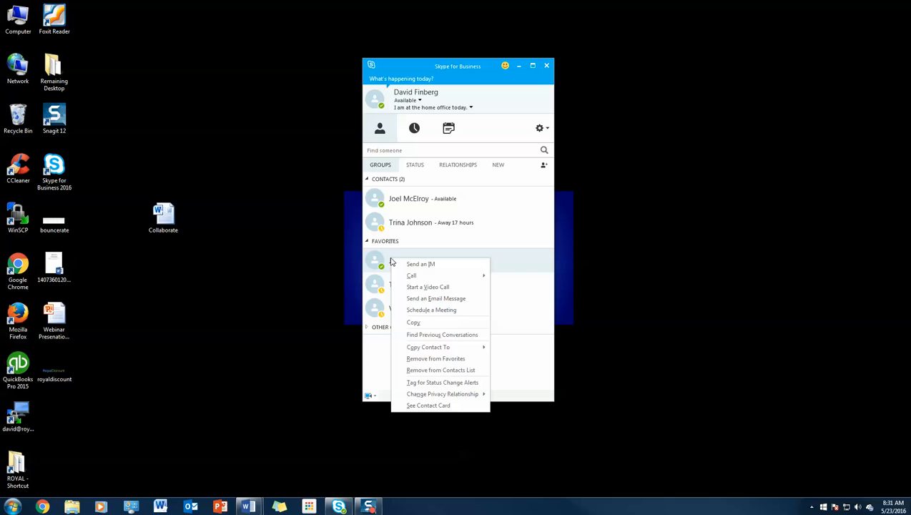
pyautogui.moveTo(430, 373)
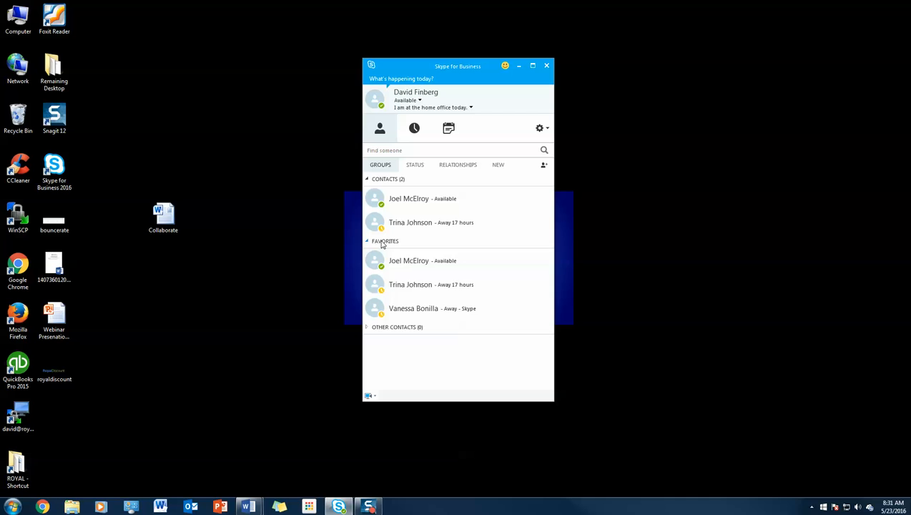
pyautogui.moveTo(376, 260)
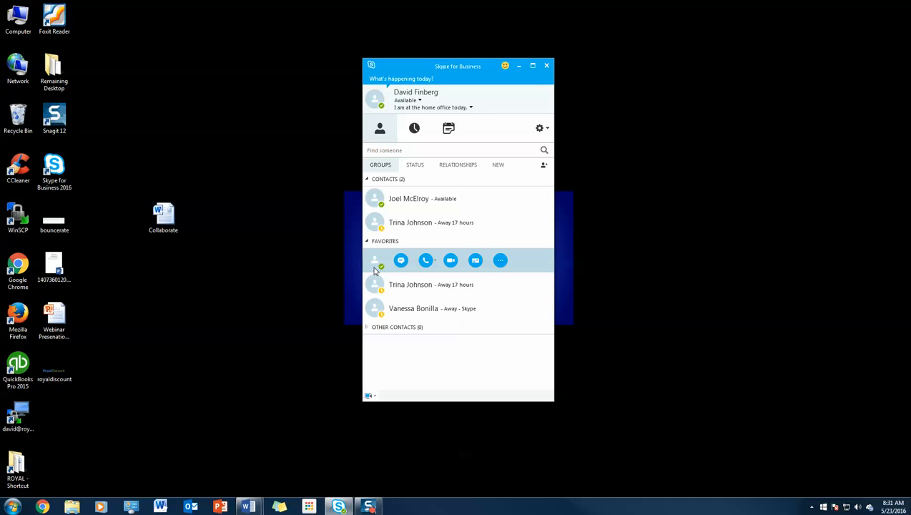
pyautogui.moveTo(400, 259)
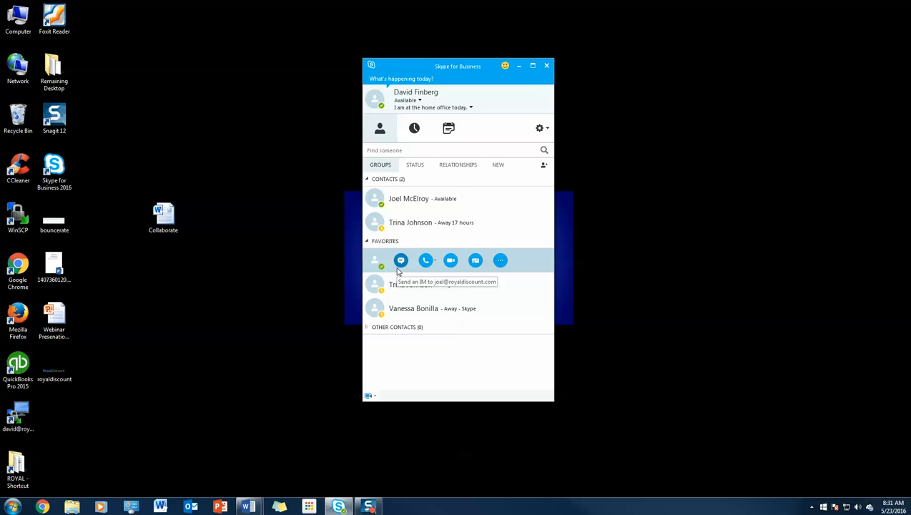
pyautogui.moveTo(379, 228)
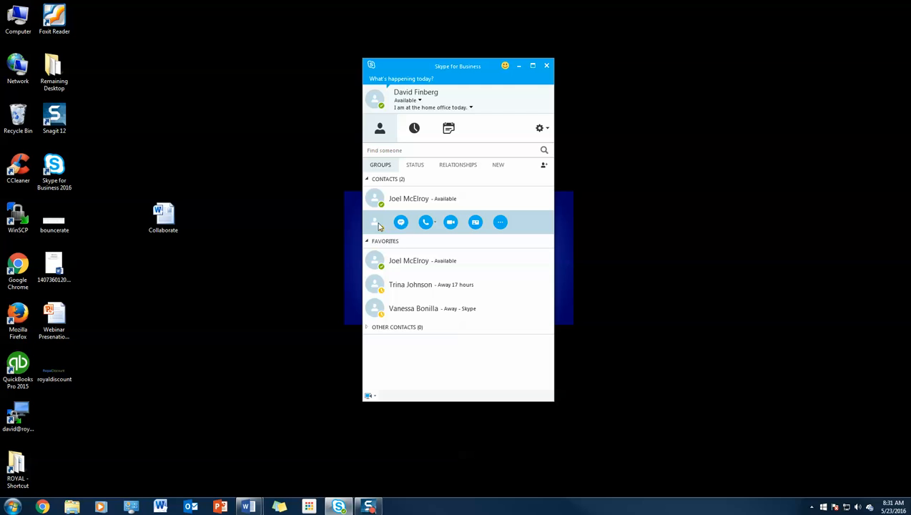
pyautogui.moveTo(401, 222)
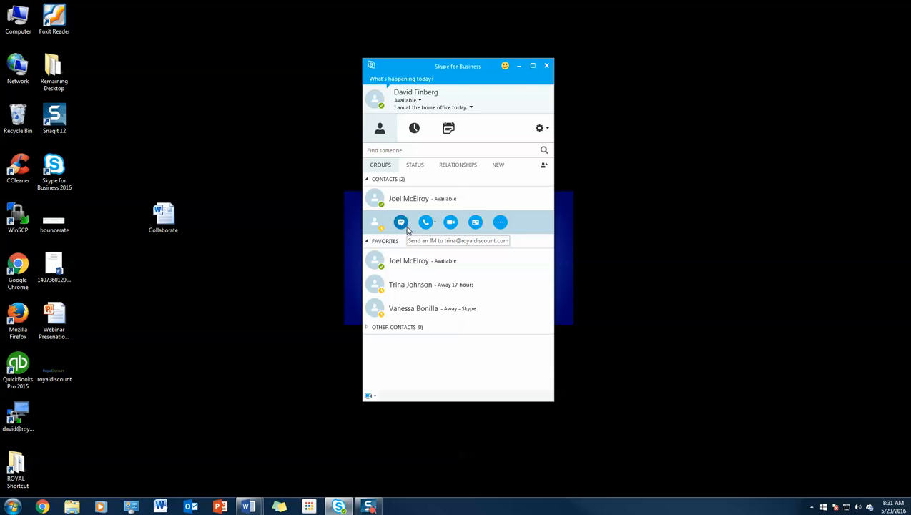
pyautogui.click(401, 221)
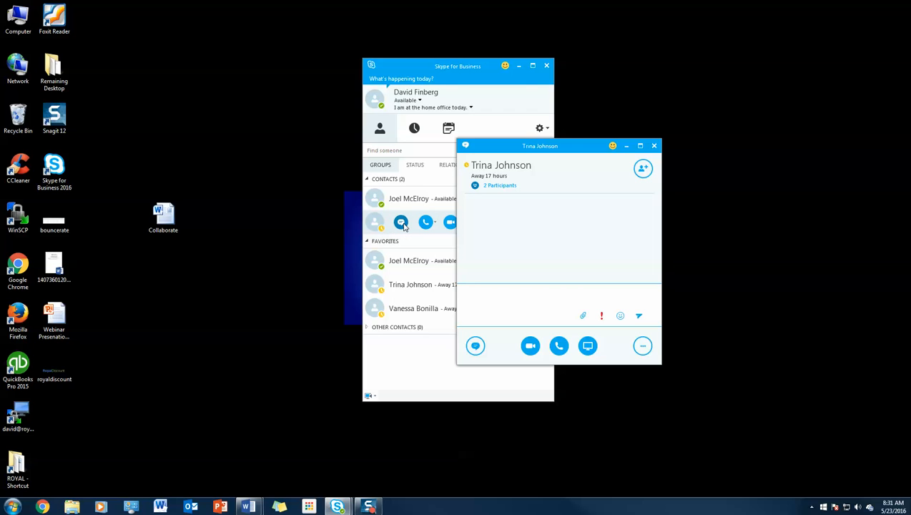
pyautogui.moveTo(471, 253)
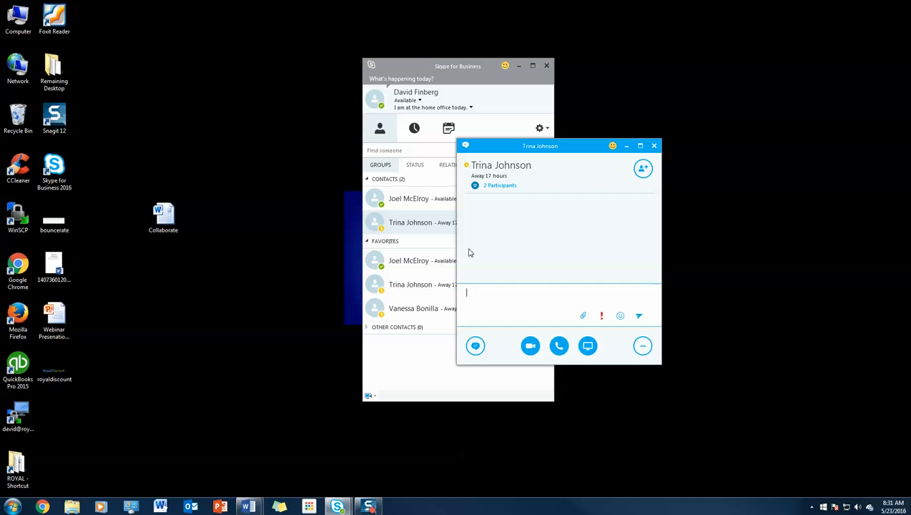
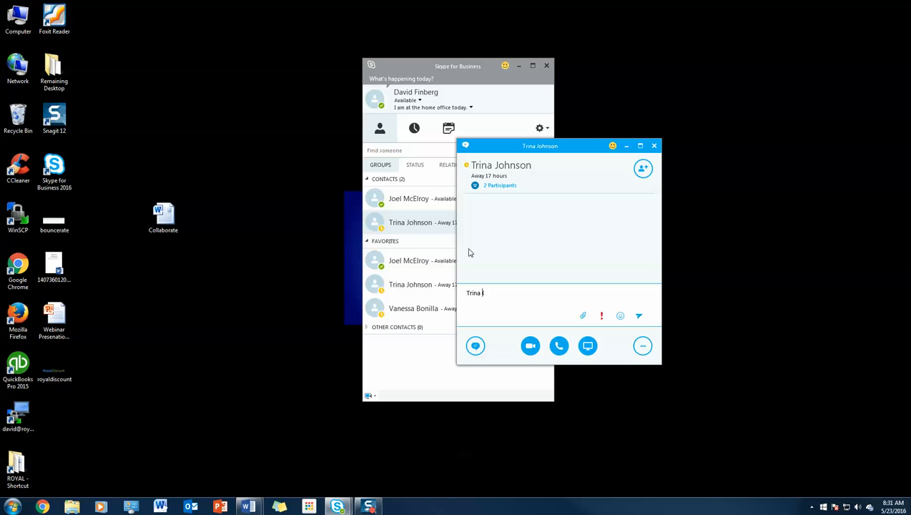
pyautogui.write("- I'm going to s")
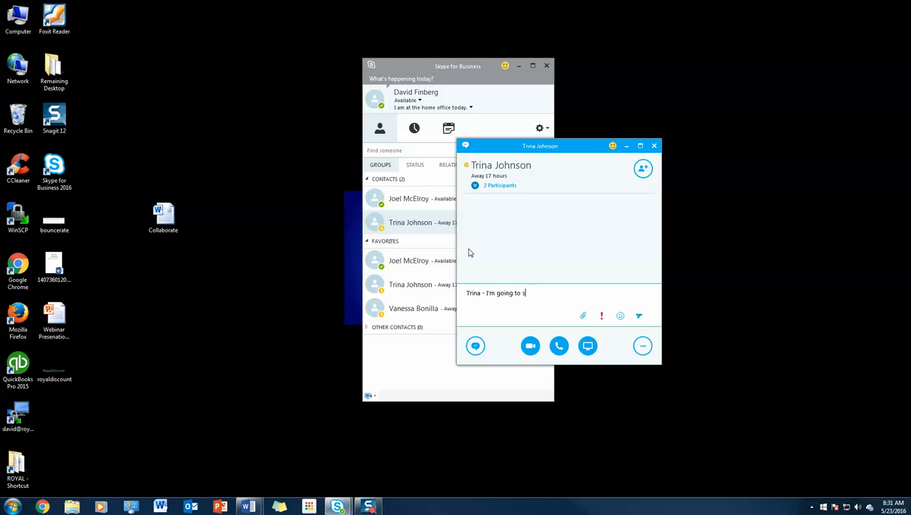
pyautogui.write('end over the latest')
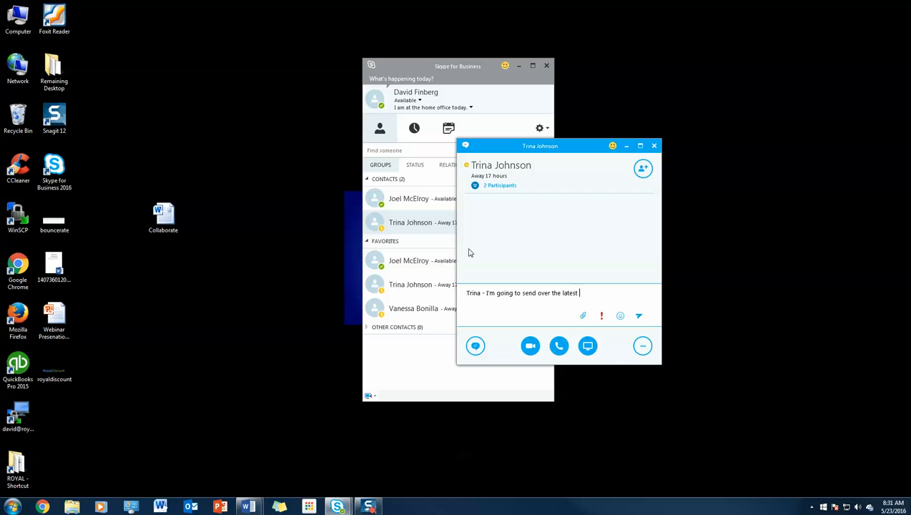
pyautogui.write('version of our Log')
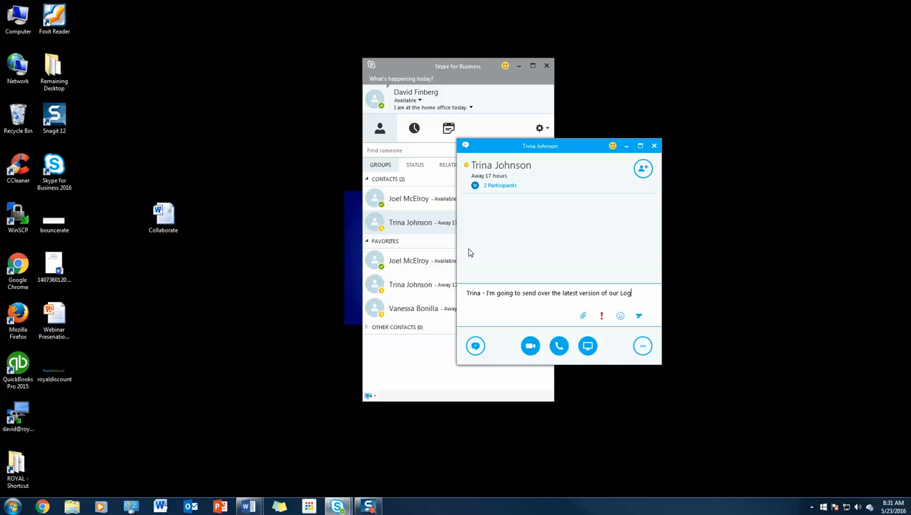
pyautogui.write('- see attached.')
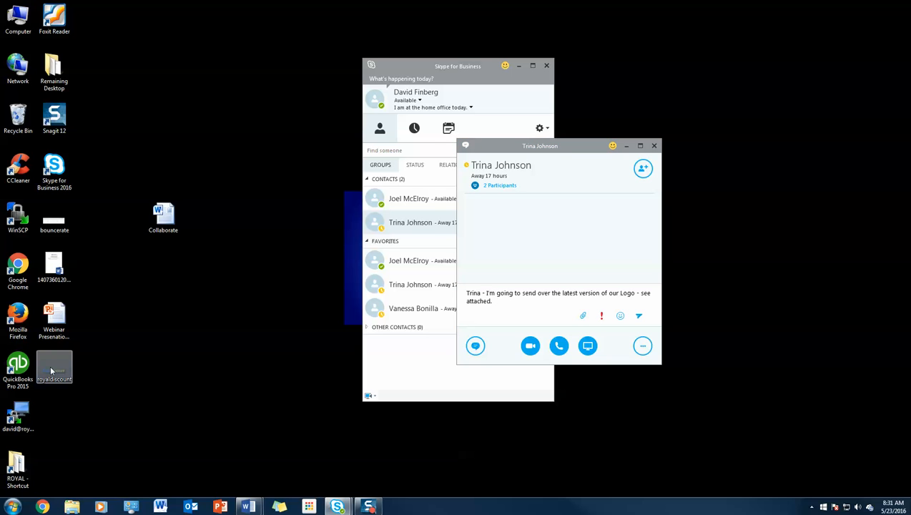
pyautogui.click(512, 300)
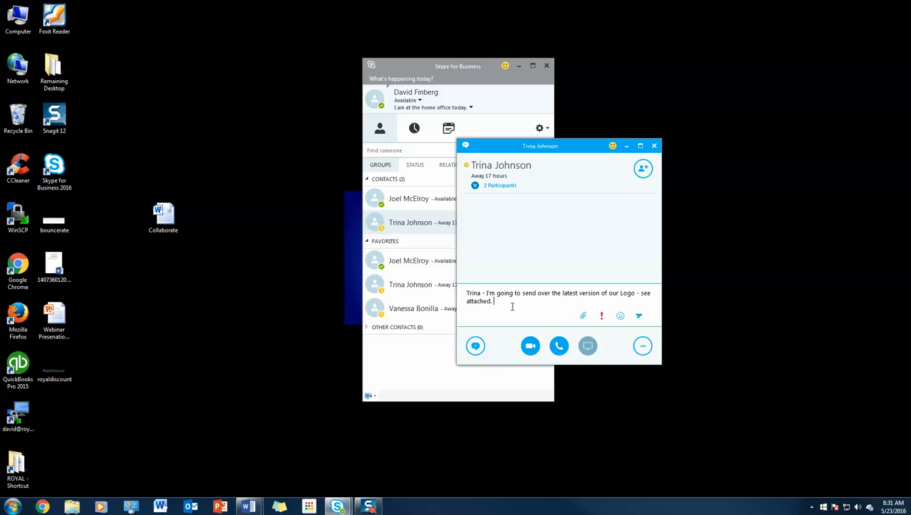
# Attach the royaldiscount logo image and send the message to Trina
pyautogui.click(582, 315)
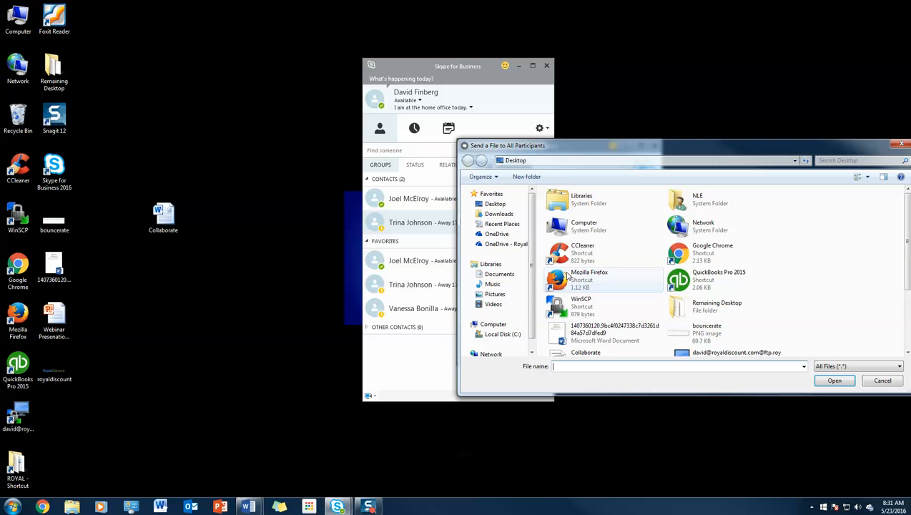
pyautogui.moveTo(793, 305)
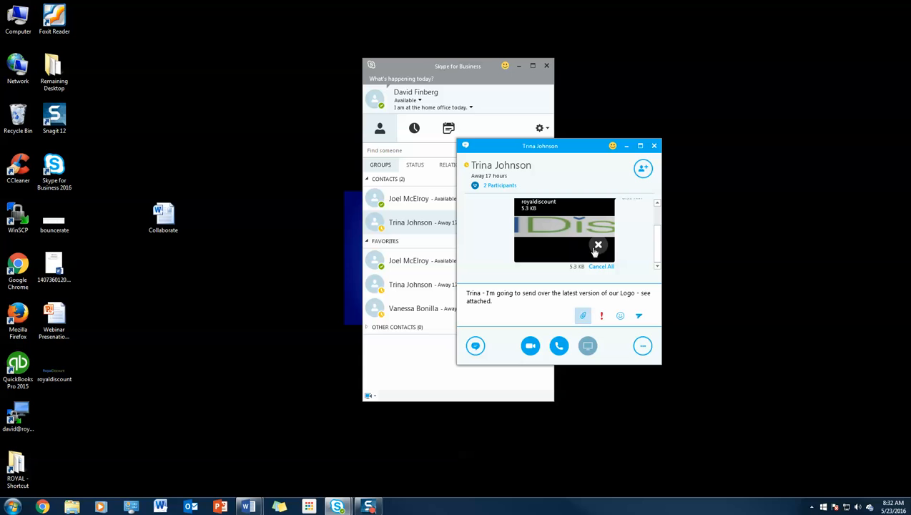
pyautogui.moveTo(639, 315)
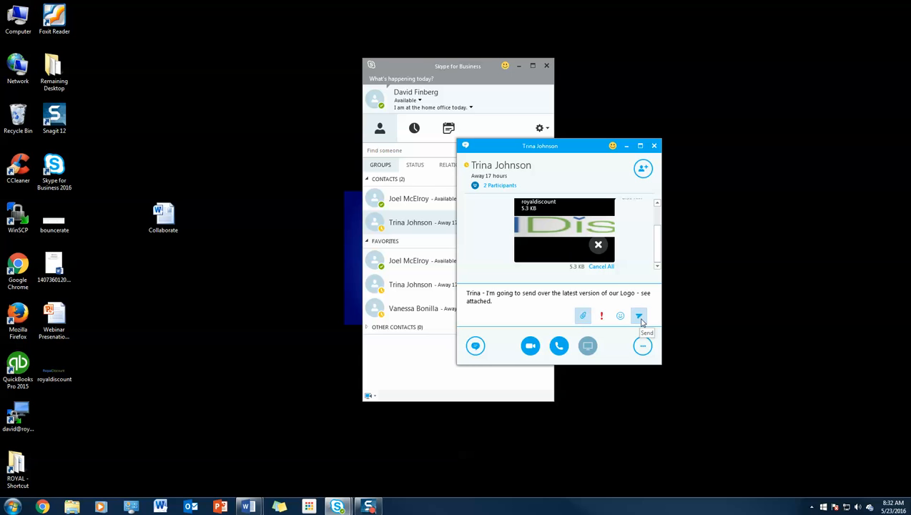
pyautogui.click(639, 316)
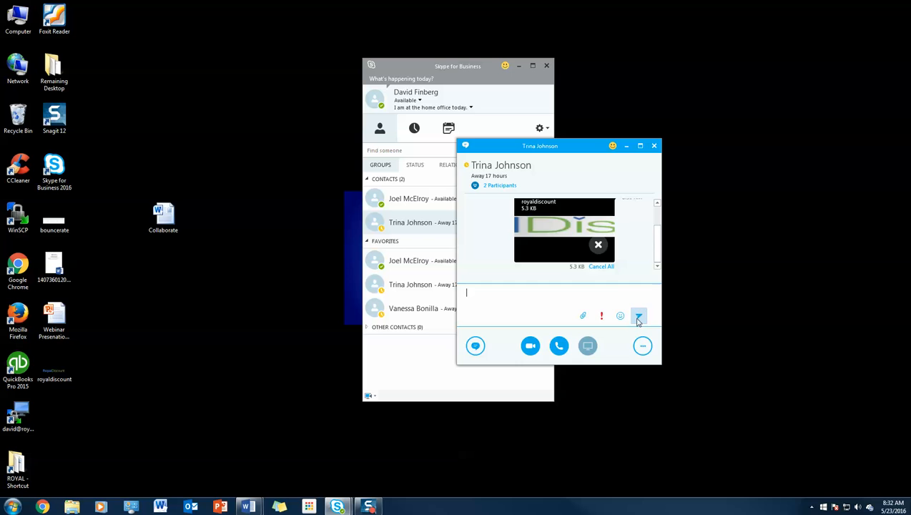
pyautogui.click(638, 315)
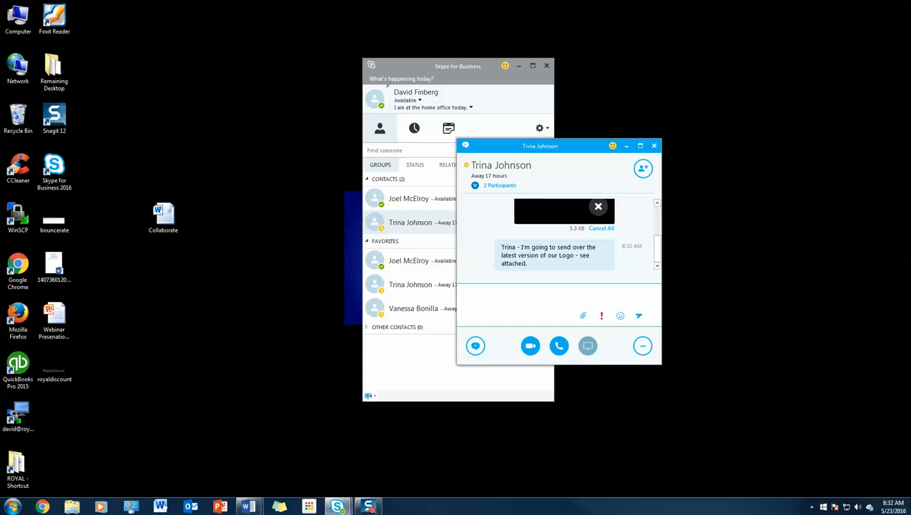
pyautogui.click(537, 293)
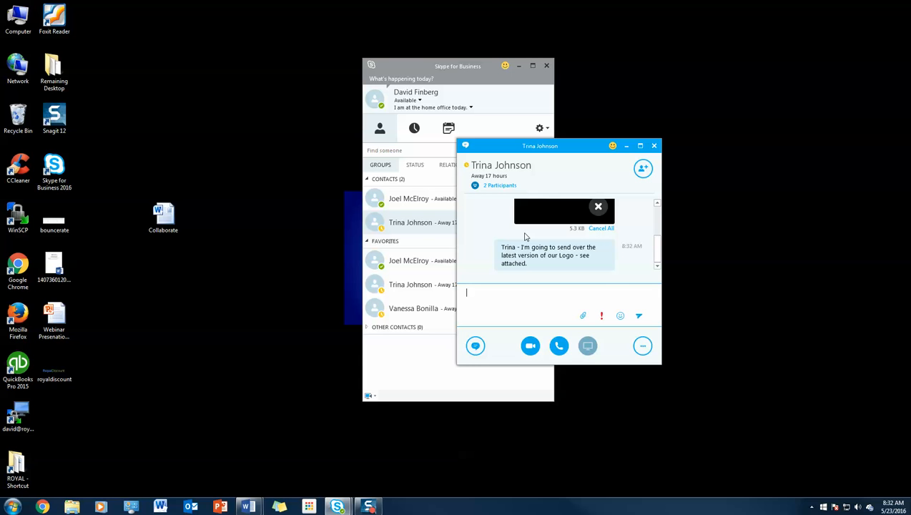
pyautogui.moveTo(542, 252)
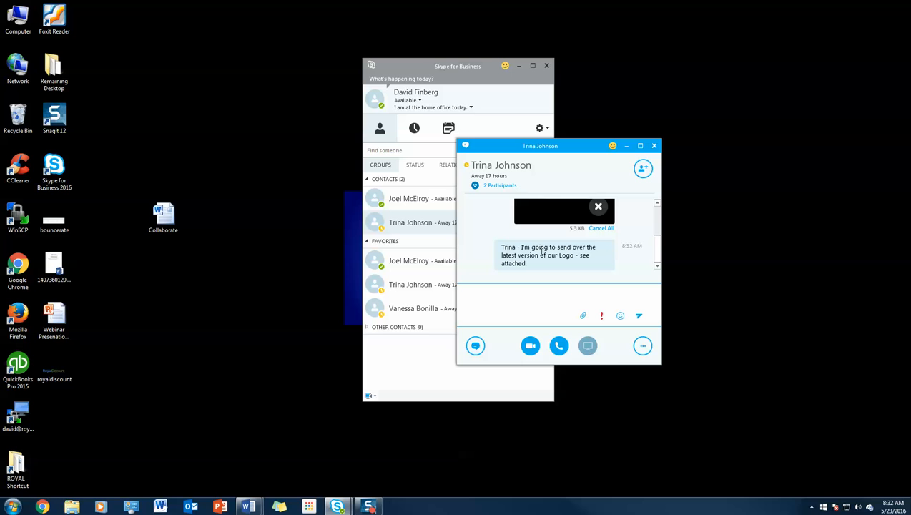
pyautogui.moveTo(587, 346)
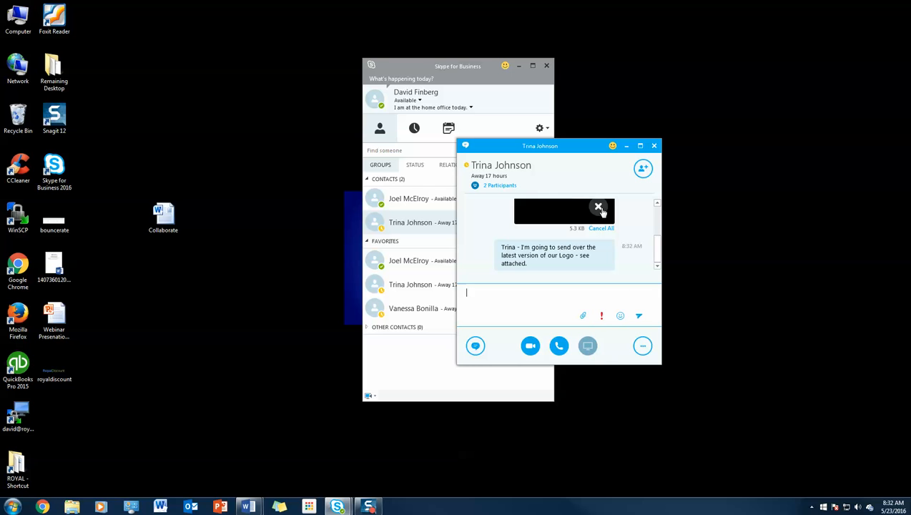
pyautogui.click(598, 207)
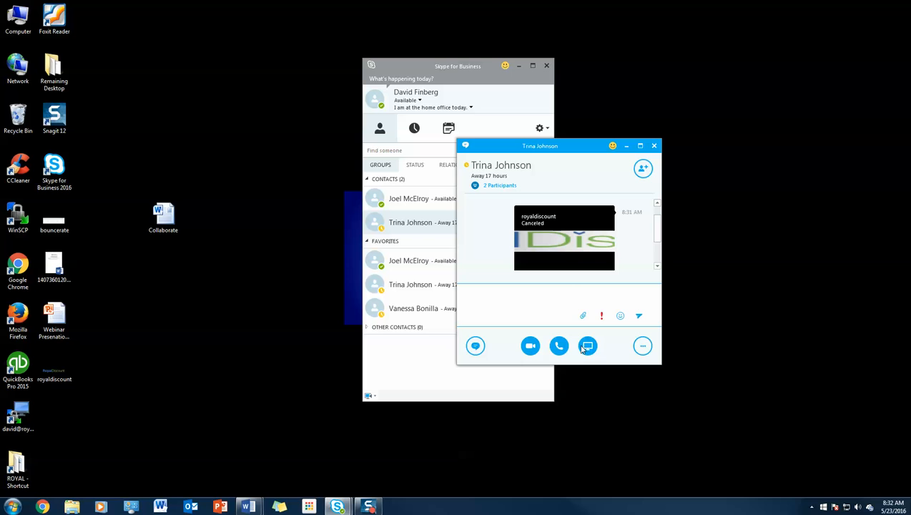
pyautogui.click(587, 345)
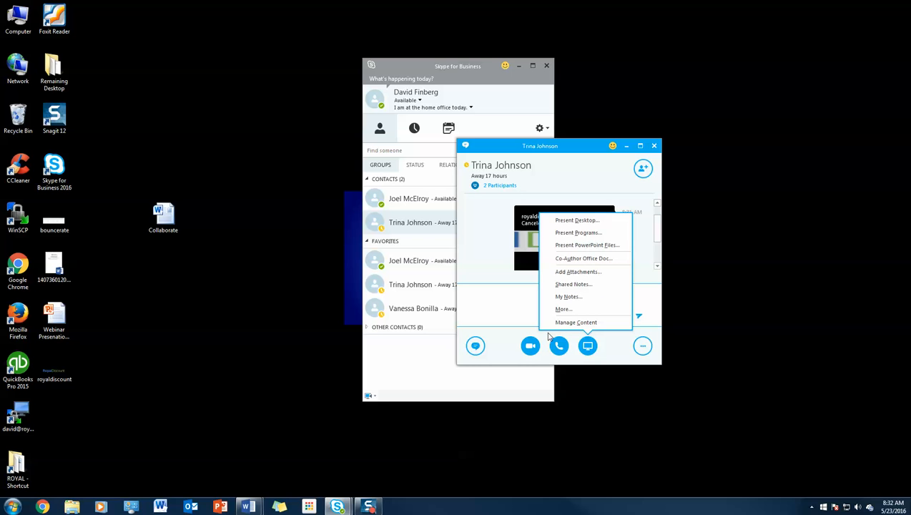
pyautogui.moveTo(587, 244)
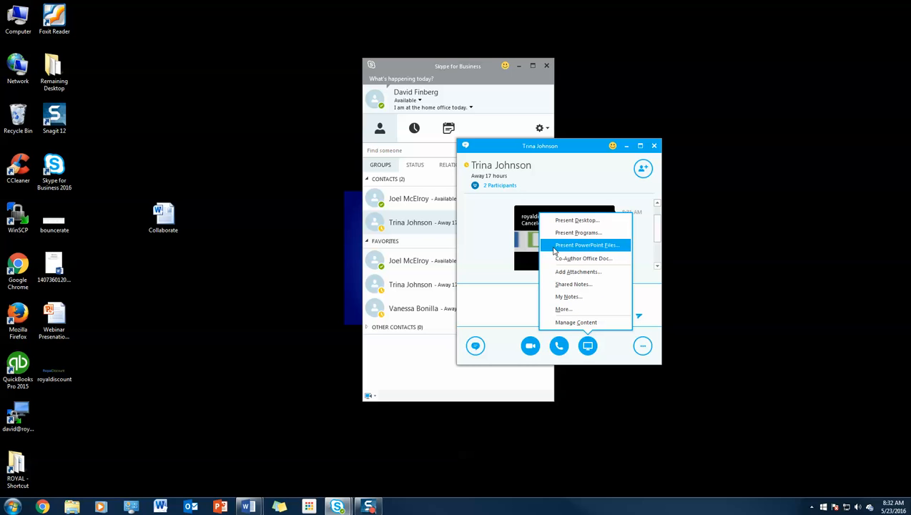
pyautogui.moveTo(576, 220)
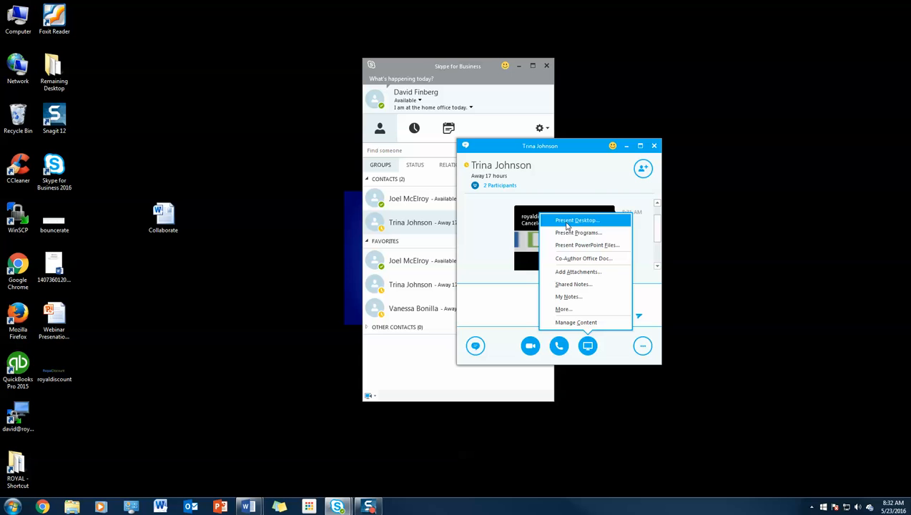
pyautogui.moveTo(578, 233)
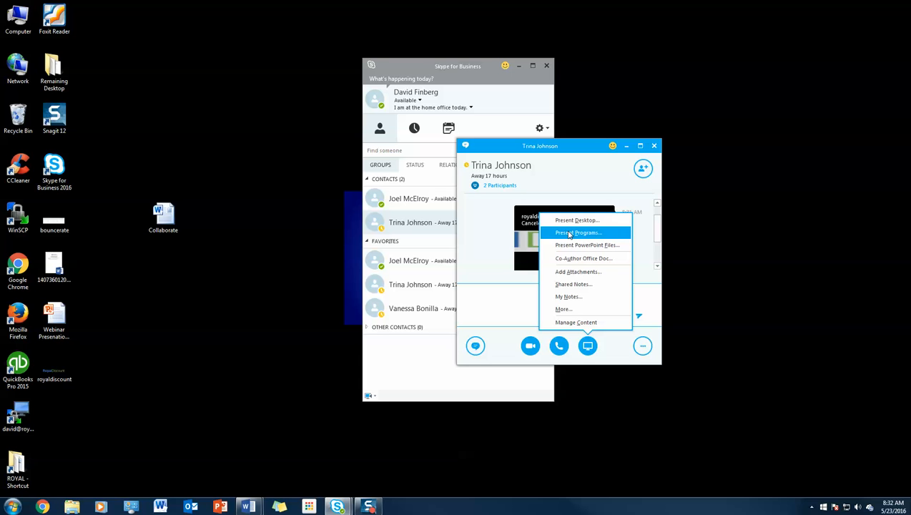
pyautogui.moveTo(584, 258)
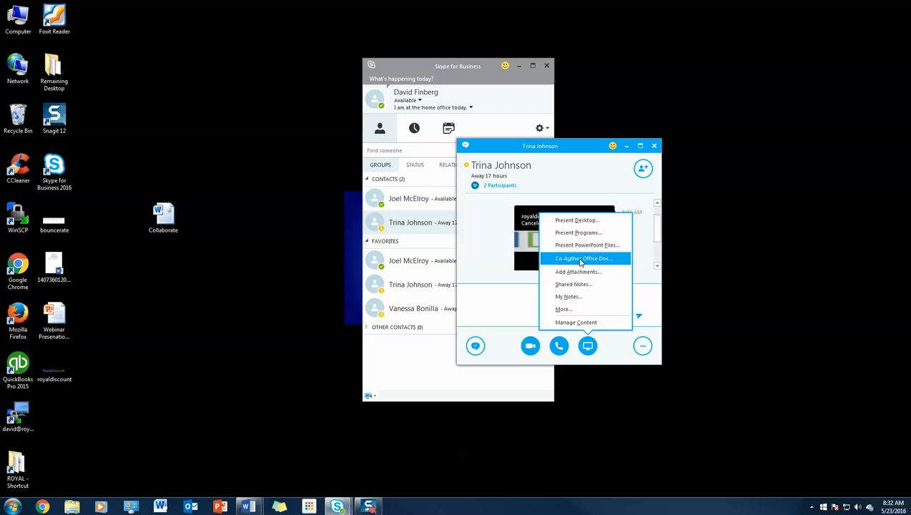
pyautogui.click(586, 244)
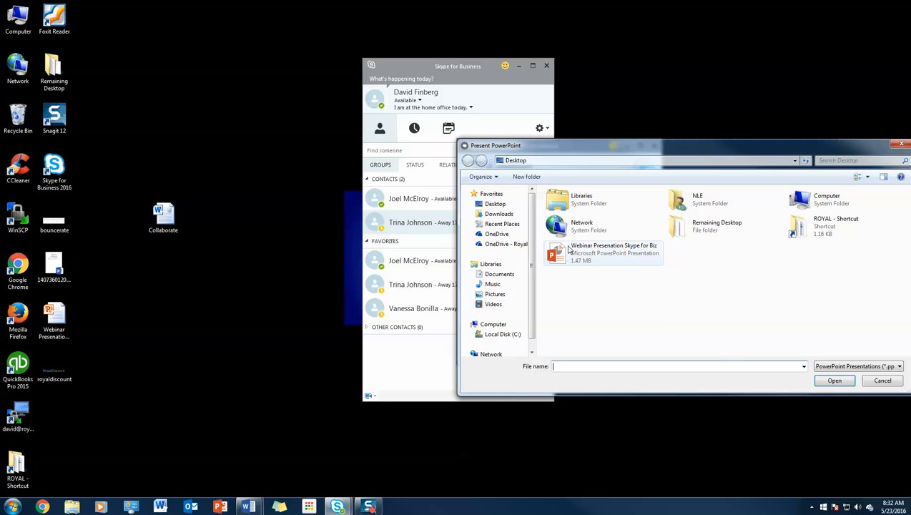
pyautogui.click(603, 252)
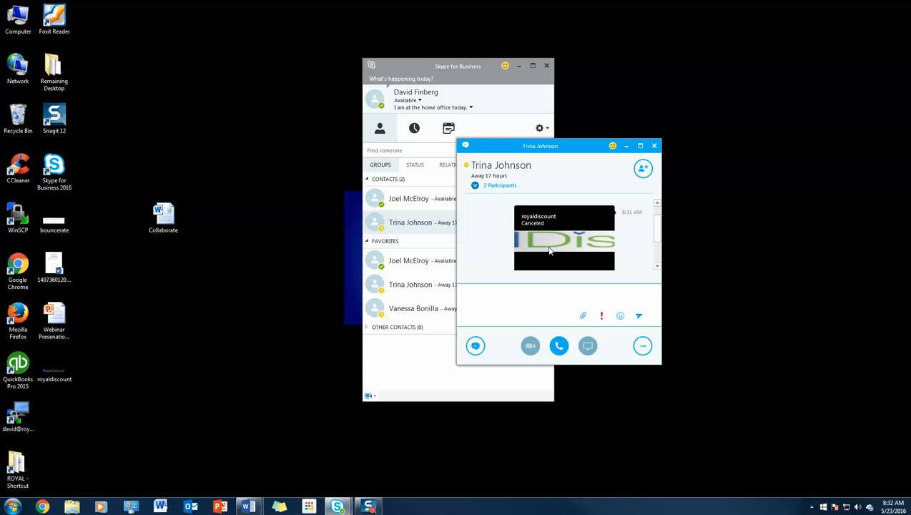
pyautogui.moveTo(540, 146); pyautogui.dragTo(375, 145)
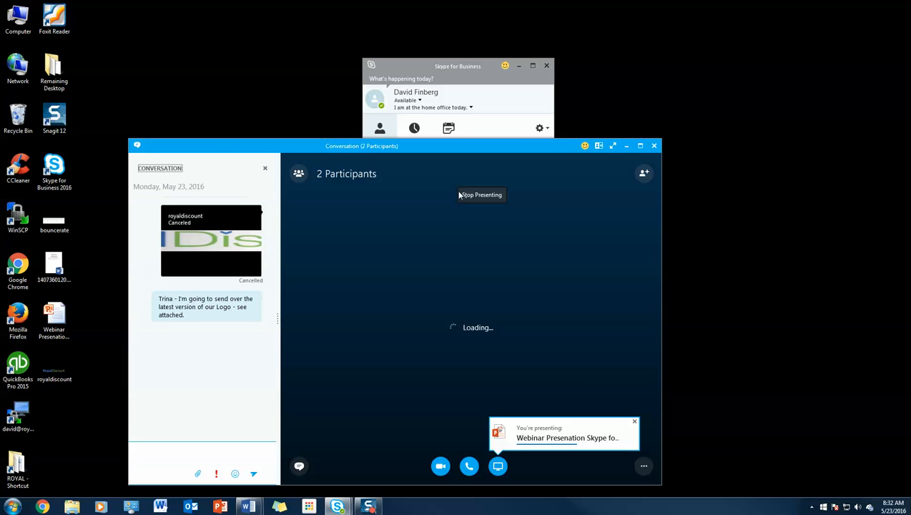
pyautogui.moveTo(640, 146)
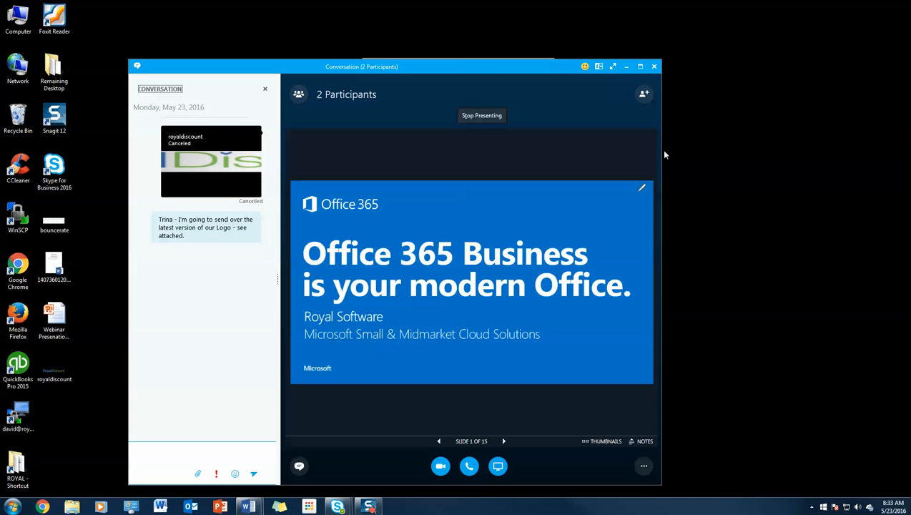
pyautogui.moveTo(464, 384)
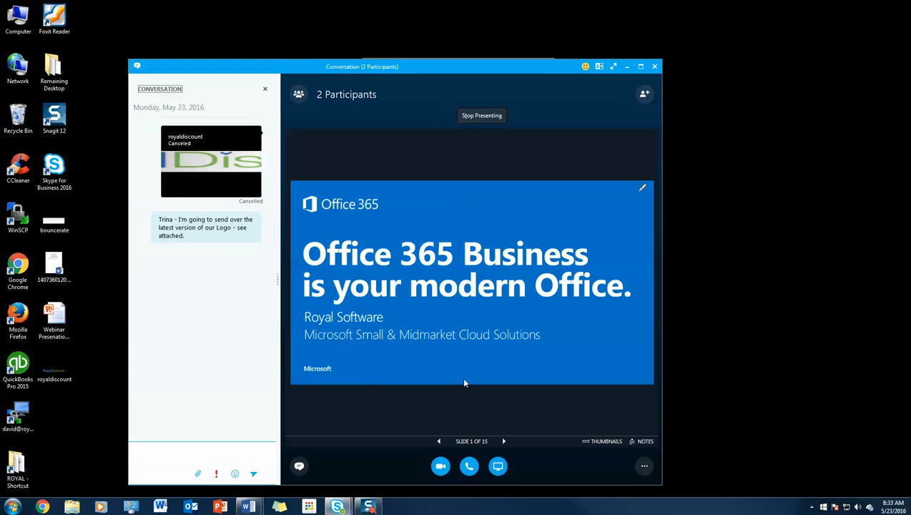
pyautogui.moveTo(483, 388)
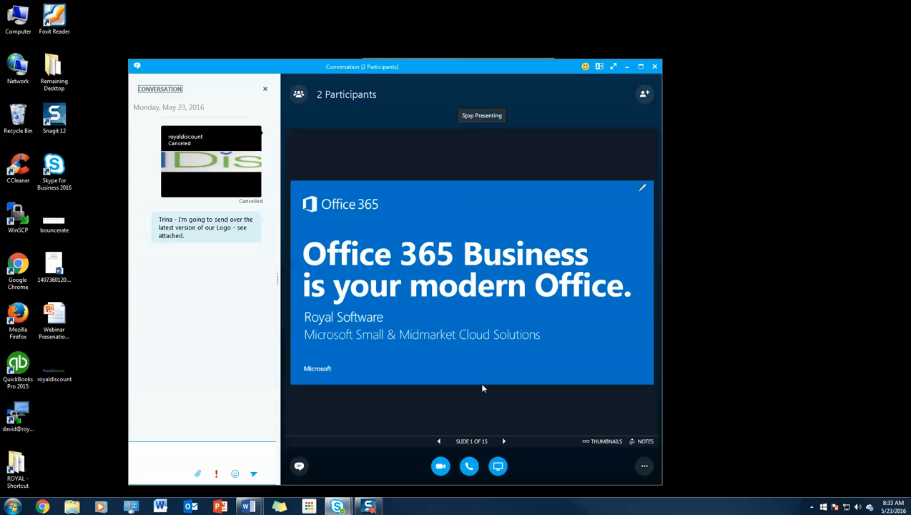
pyautogui.moveTo(503, 283)
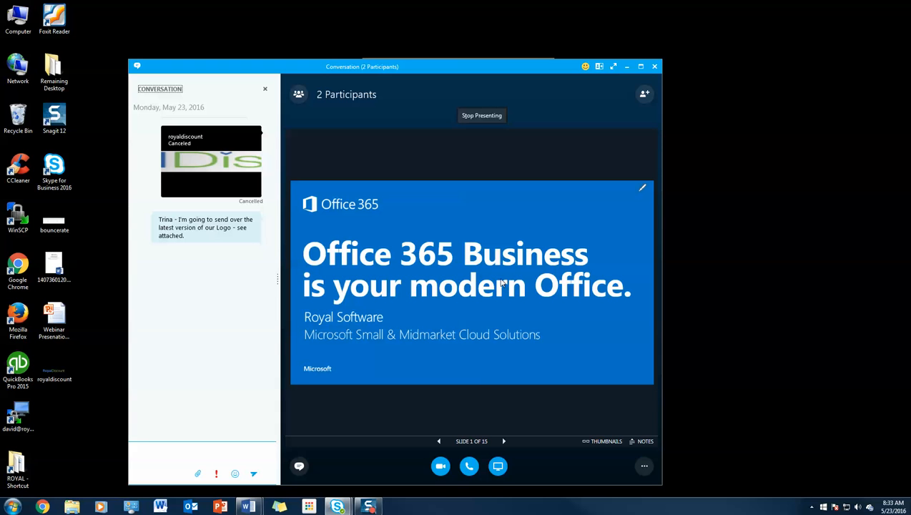
pyautogui.moveTo(573, 279)
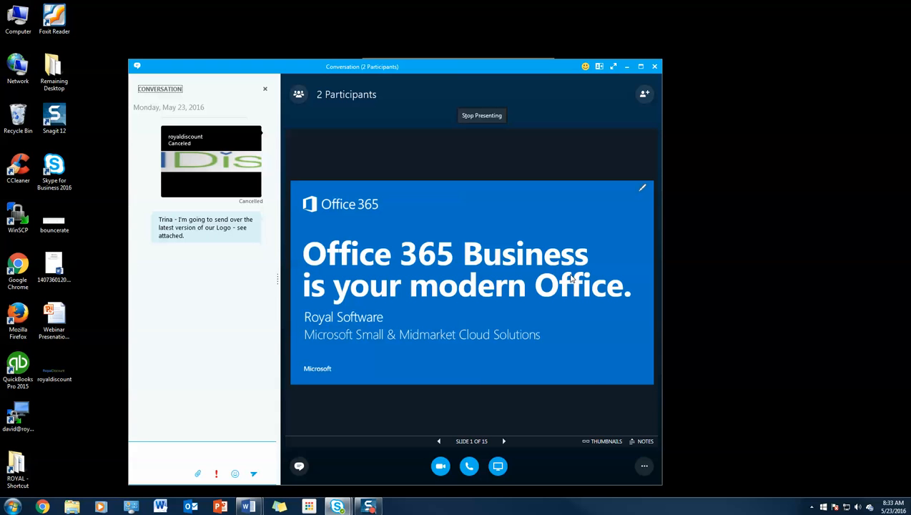
pyautogui.moveTo(519, 446)
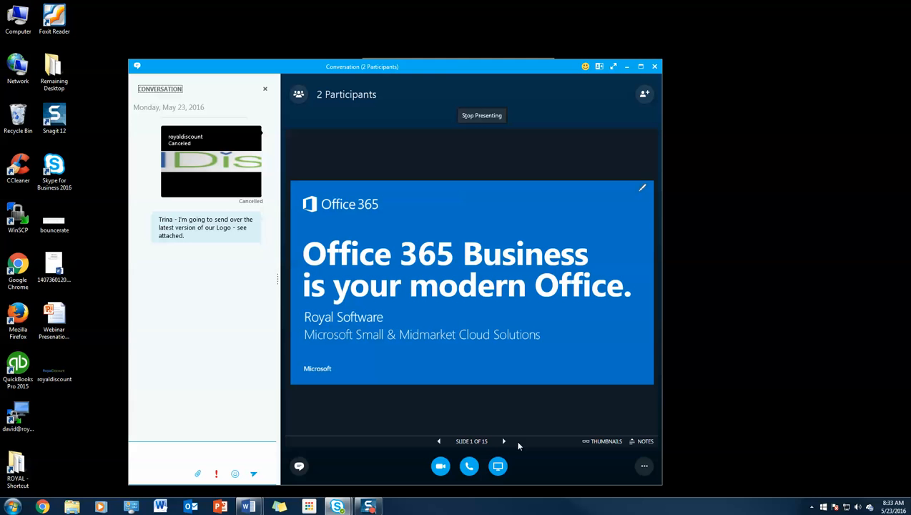
pyautogui.moveTo(504, 439)
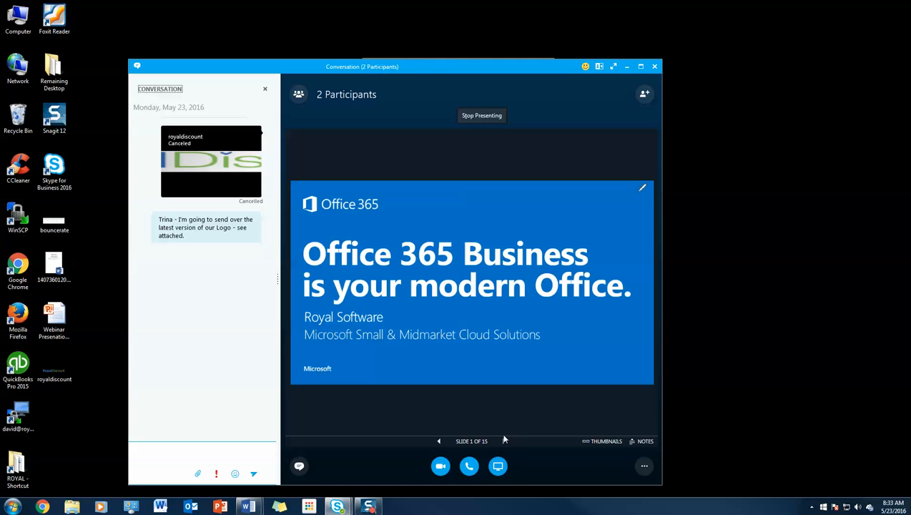
# Advance the webinar deck to slide 3, 'Here's what you told us', then stop presenting
pyautogui.click(504, 441)
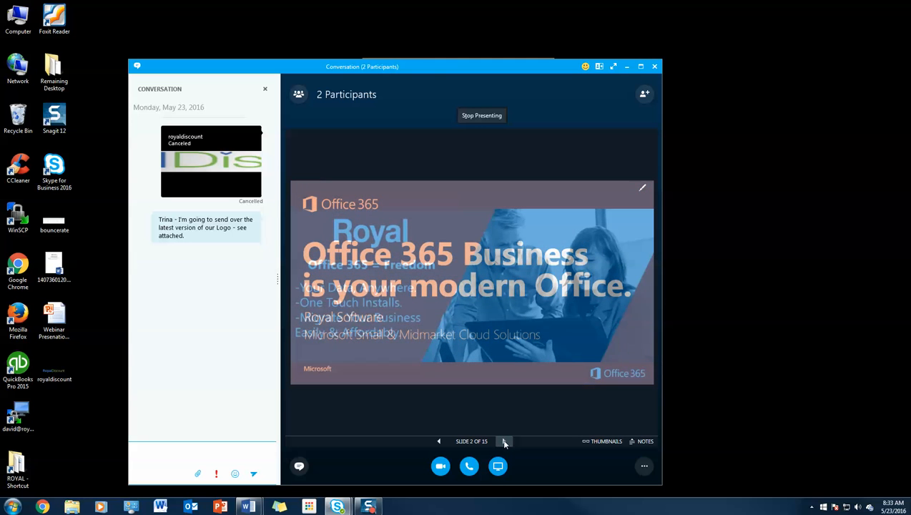
pyautogui.click(504, 441)
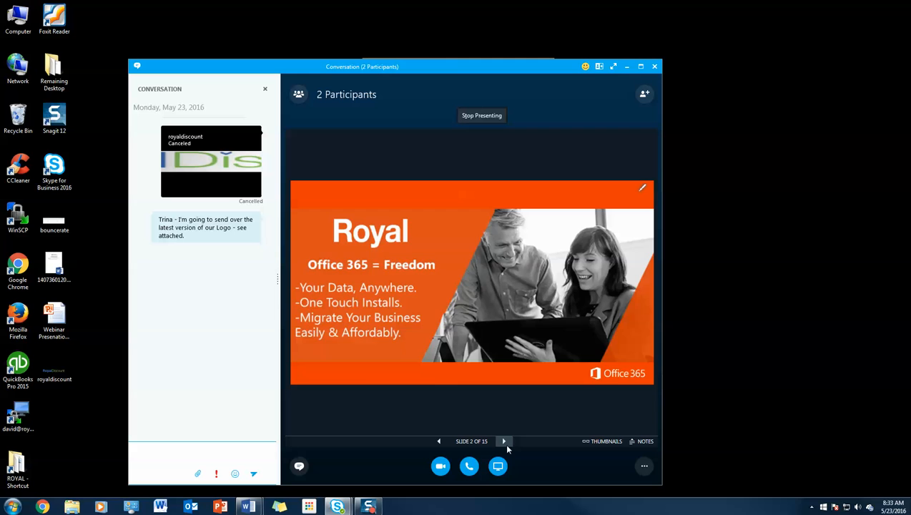
pyautogui.click(504, 441)
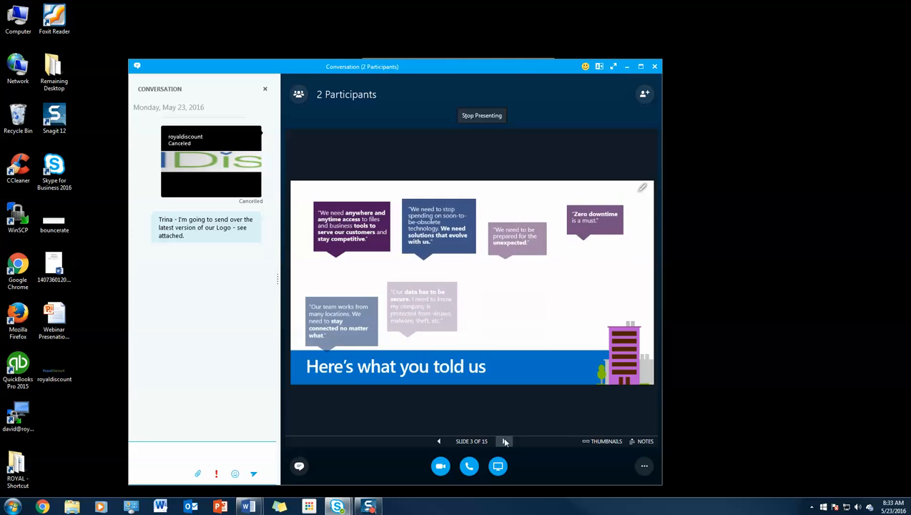
pyautogui.click(504, 441)
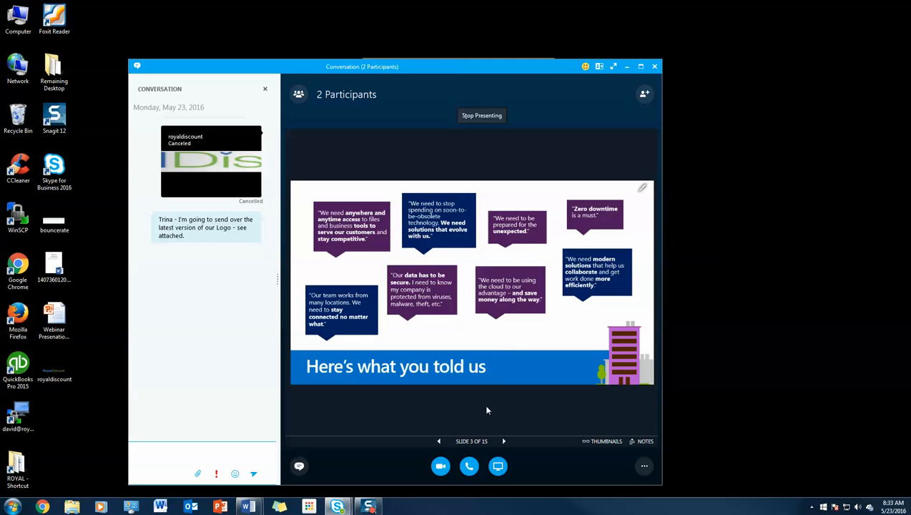
pyautogui.moveTo(494, 128)
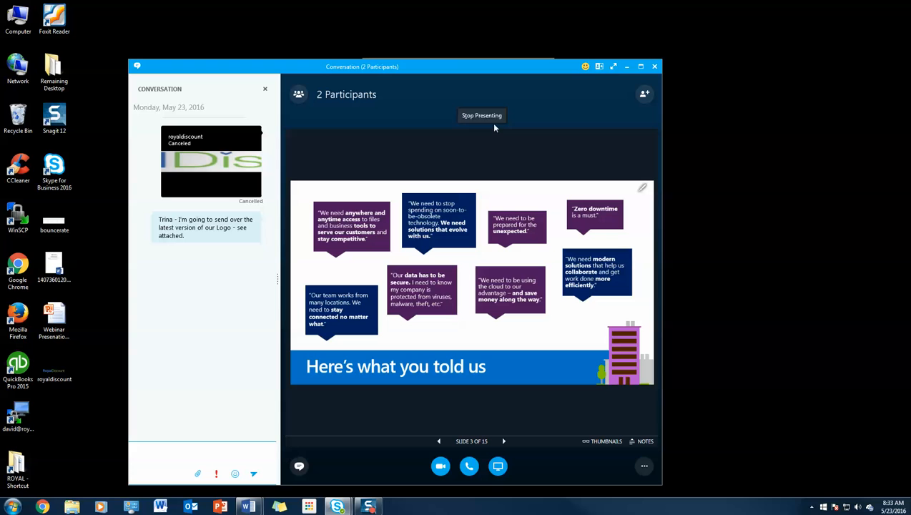
pyautogui.moveTo(481, 116)
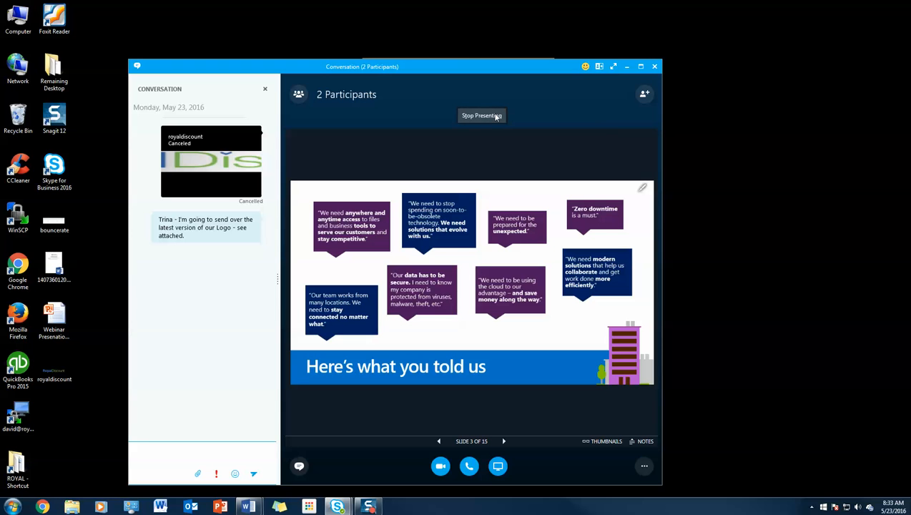
pyautogui.click(481, 115)
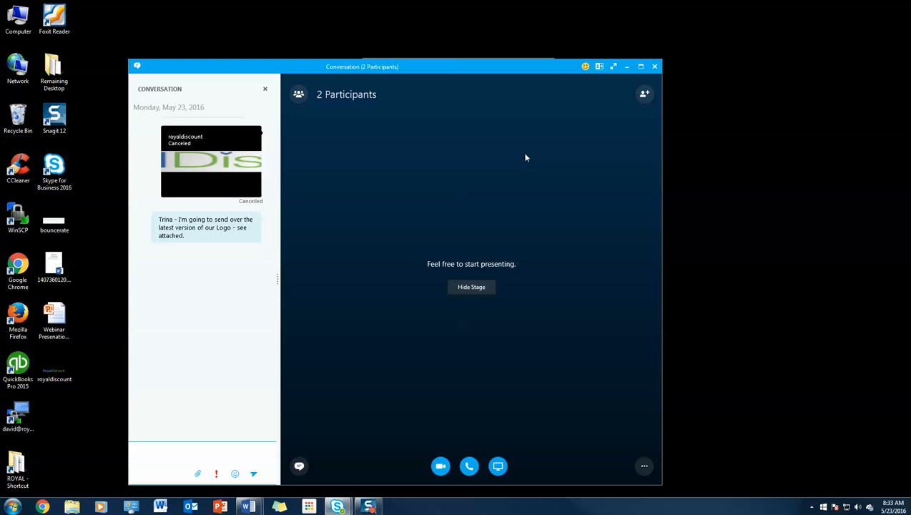
pyautogui.moveTo(654, 66)
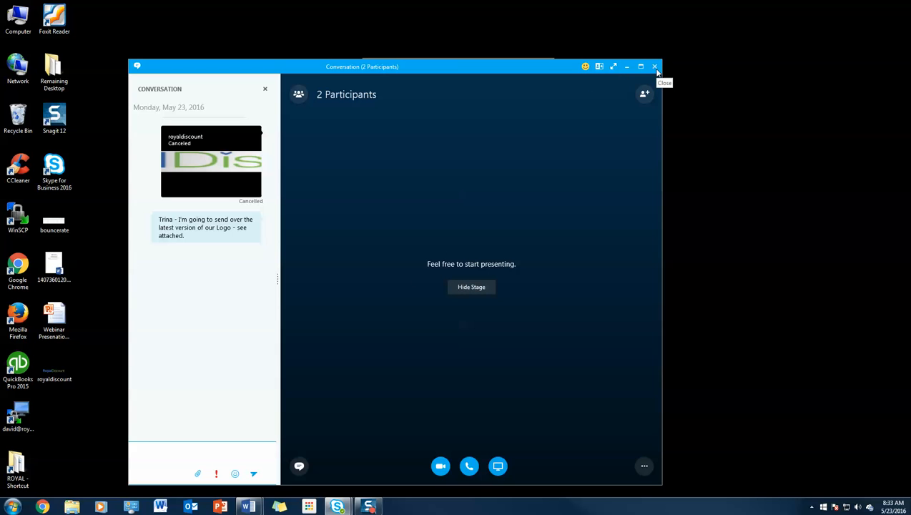
pyautogui.click(655, 66)
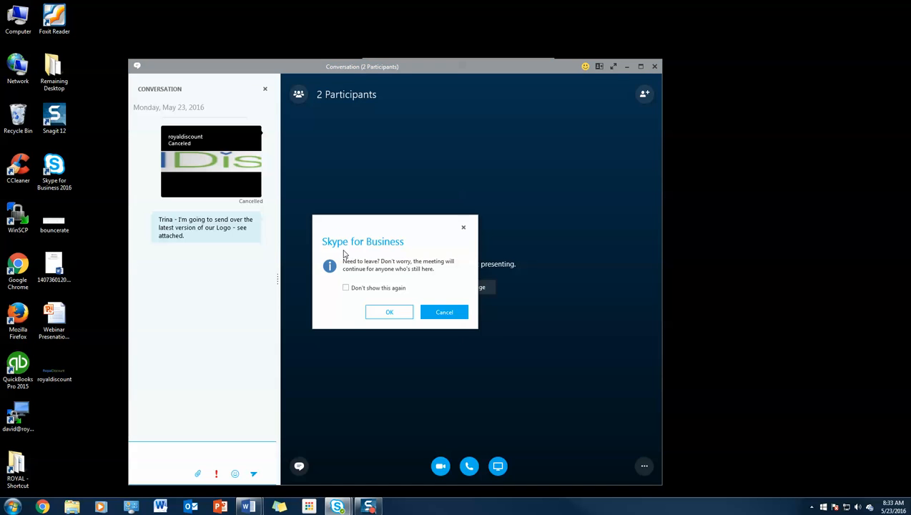
pyautogui.moveTo(333, 247)
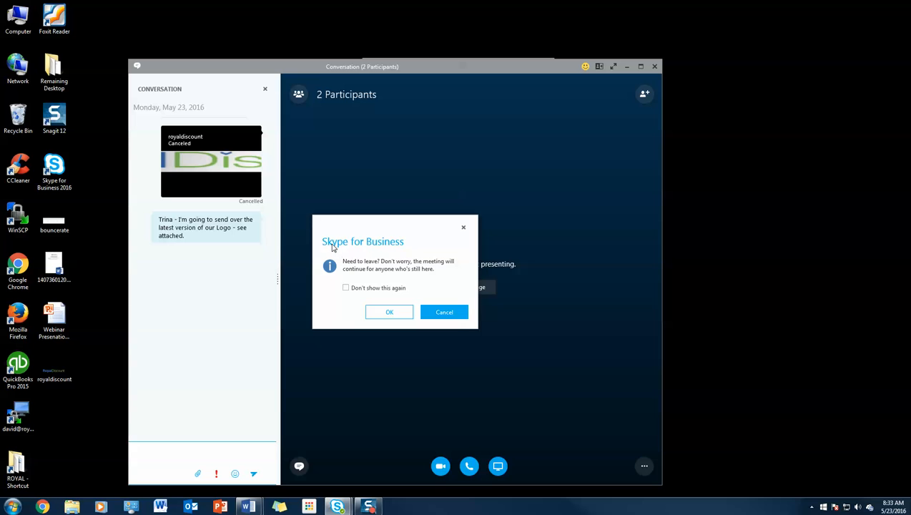
pyautogui.moveTo(363, 266)
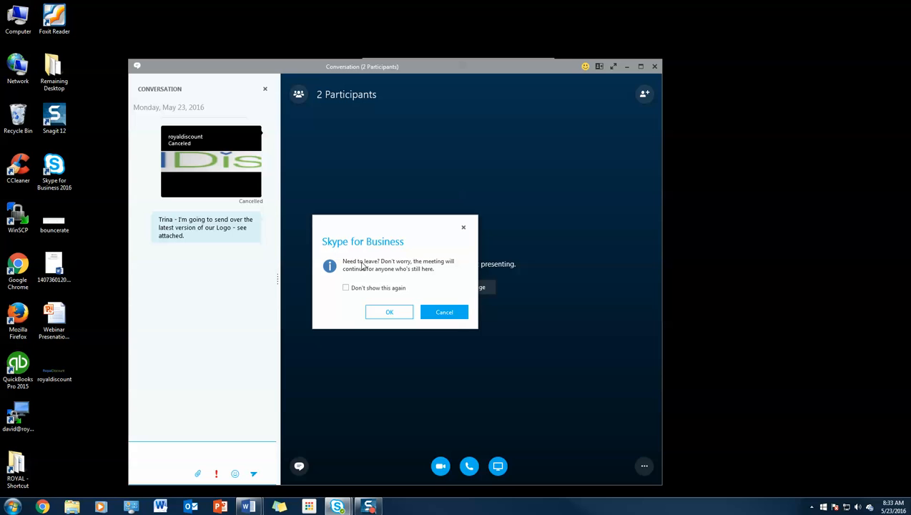
pyautogui.moveTo(432, 278)
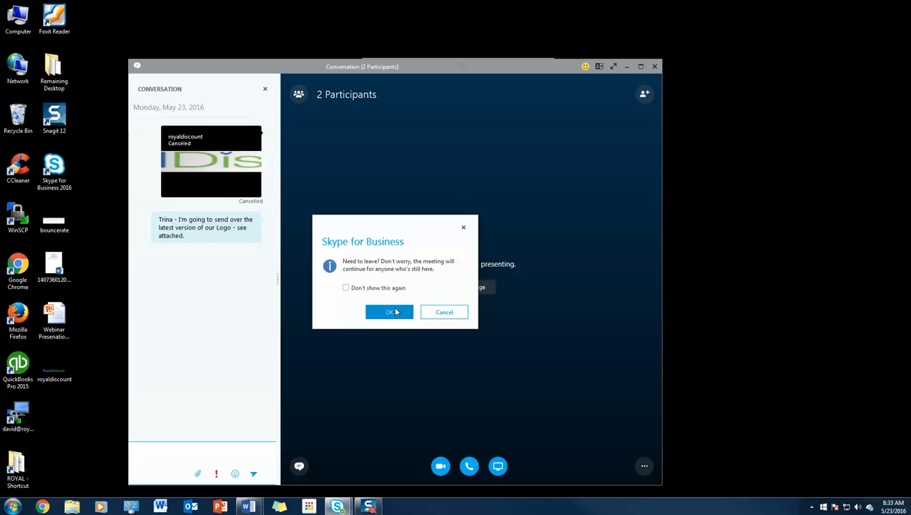
pyautogui.click(389, 311)
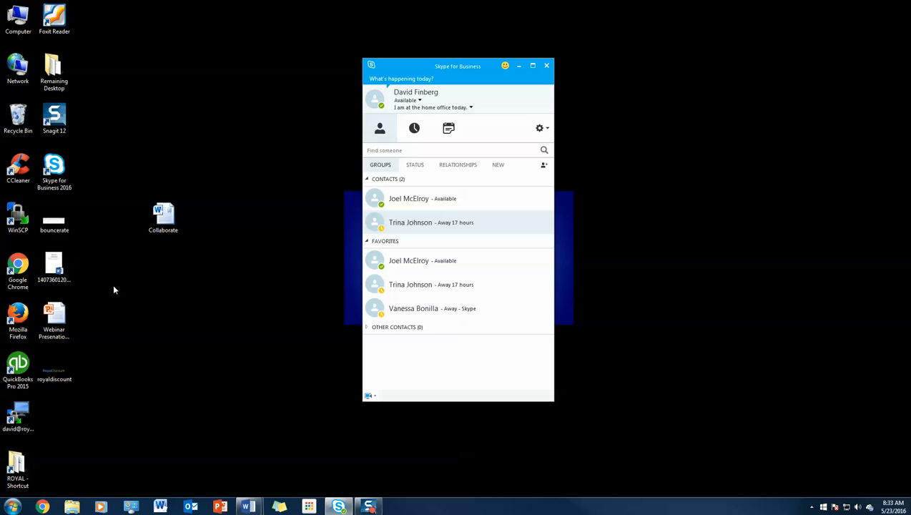
pyautogui.moveTo(330, 294)
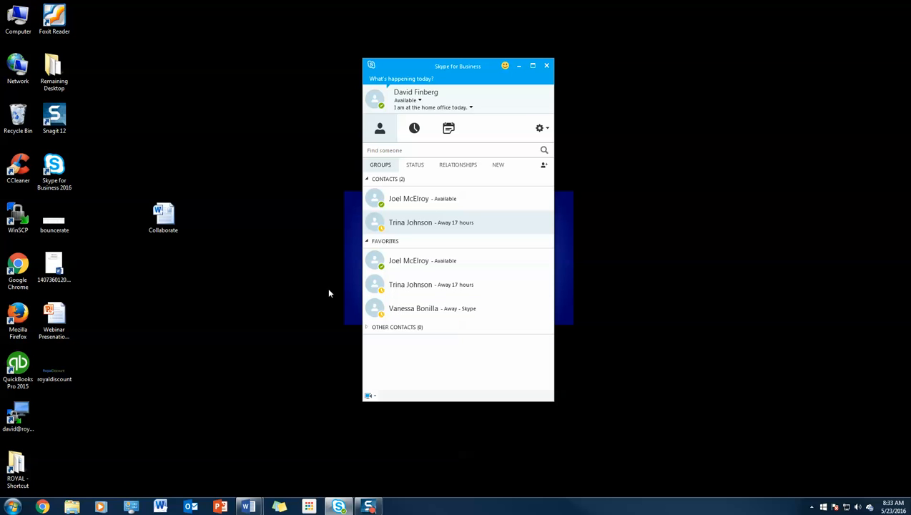